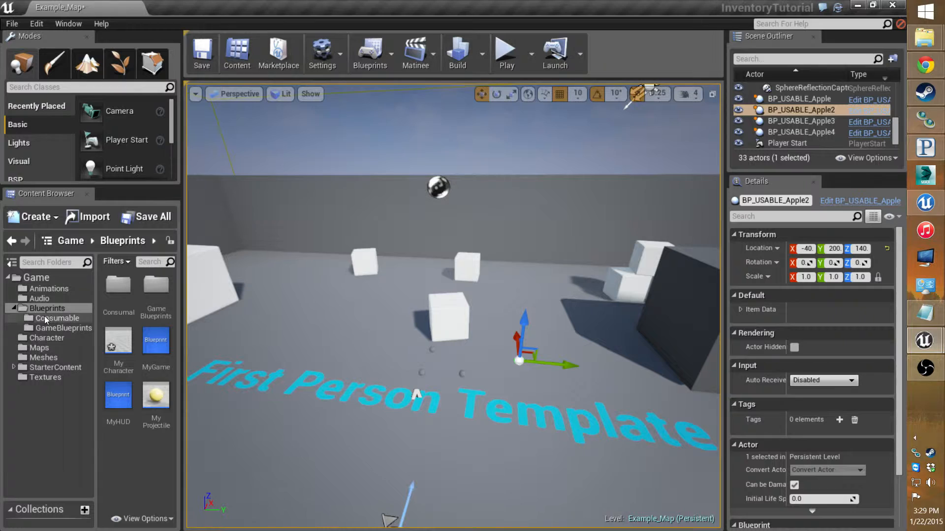
Step: Add a UMG folder under Blueprints and create an InventoryWidget Widget Blueprint inside it
click(49, 308)
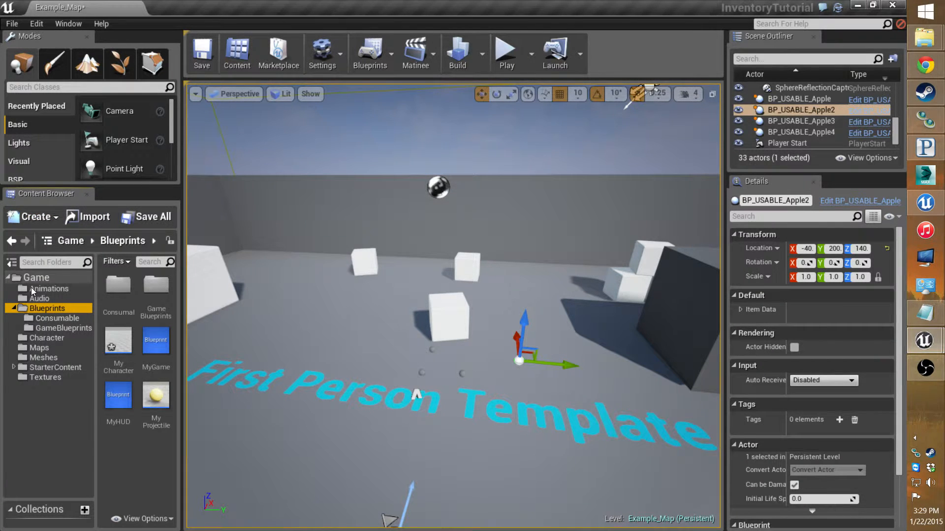
click(32, 216)
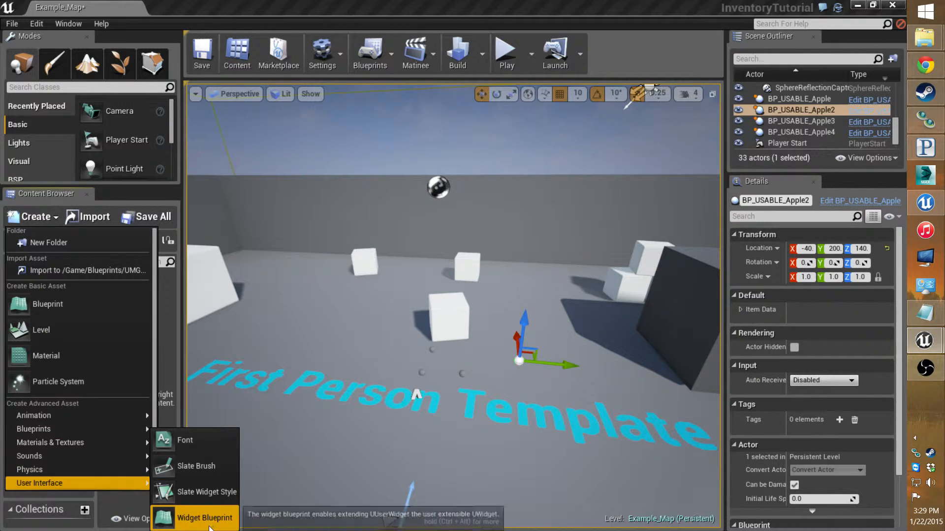
click(205, 518)
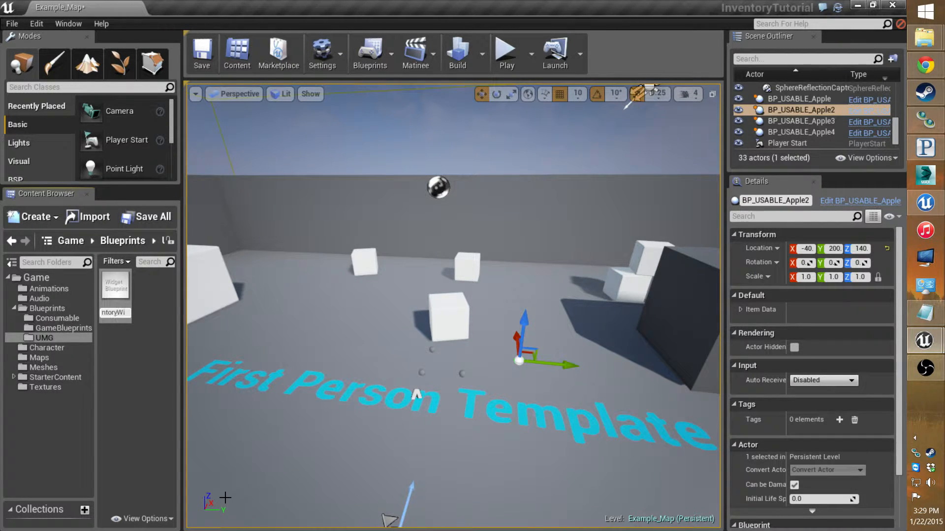
click(115, 295)
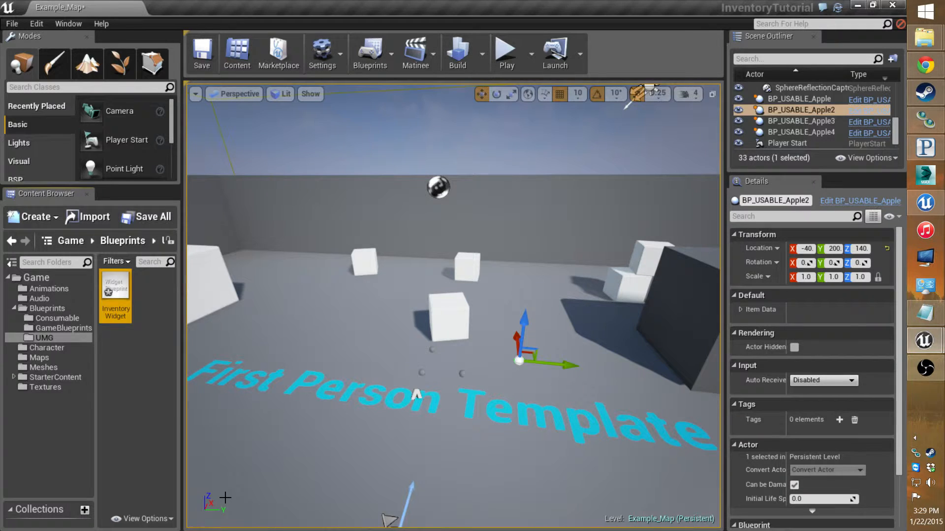
mouse_move(115, 293)
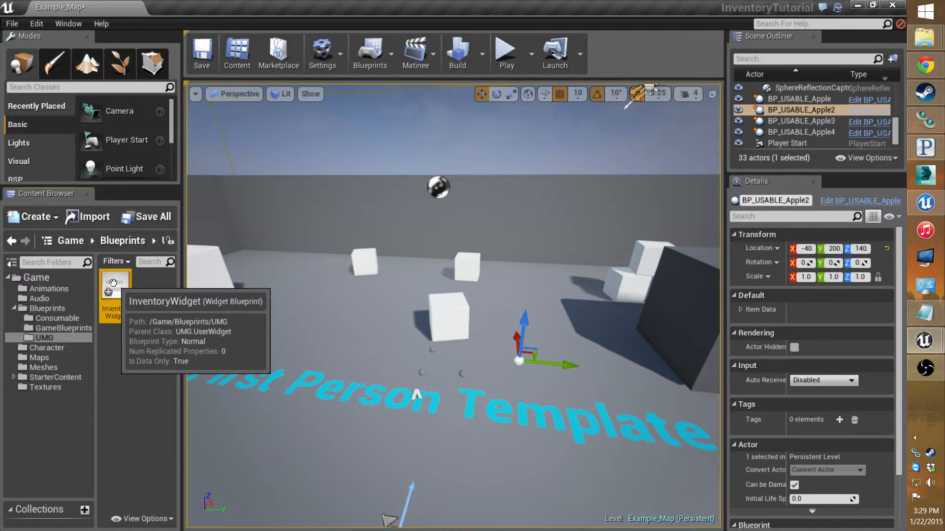
Step: Open InventoryWidget in the Widget Designer and select the CanvasPanel under [Root]
double_click(114, 288)
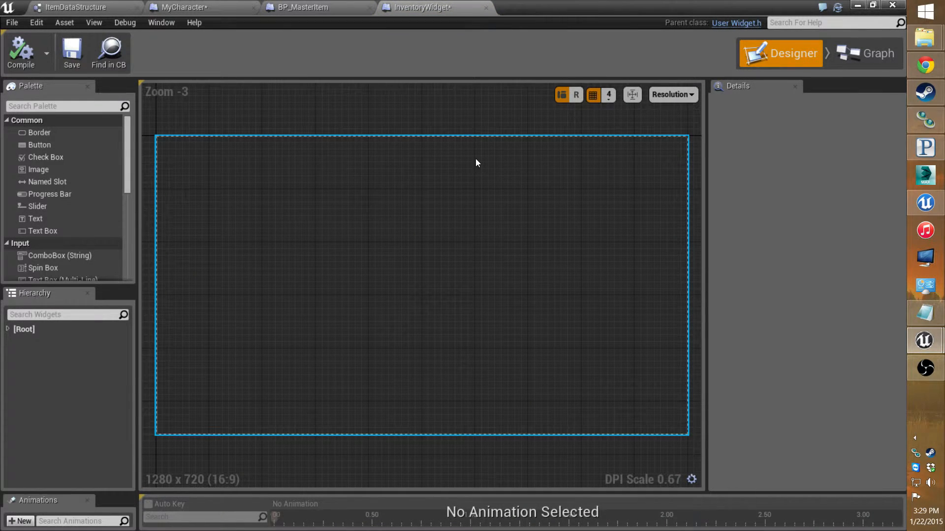
click(7, 330)
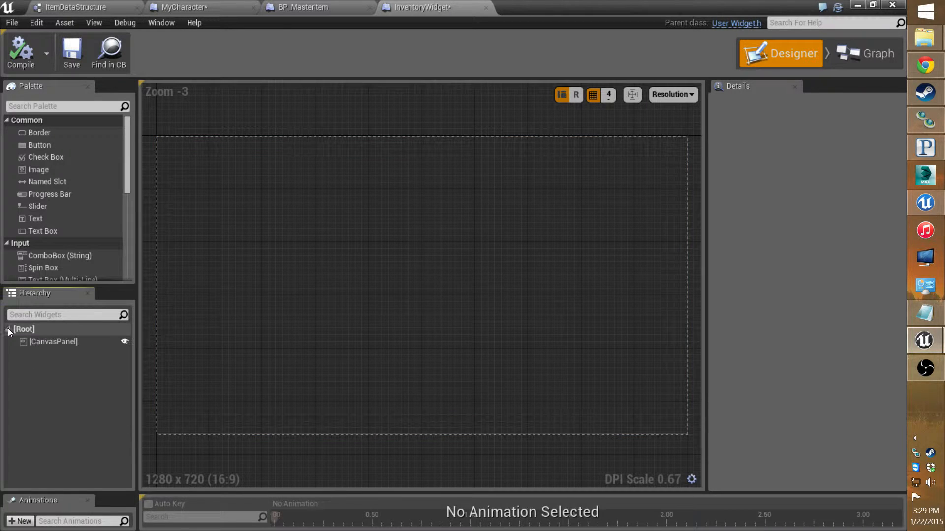
click(53, 342)
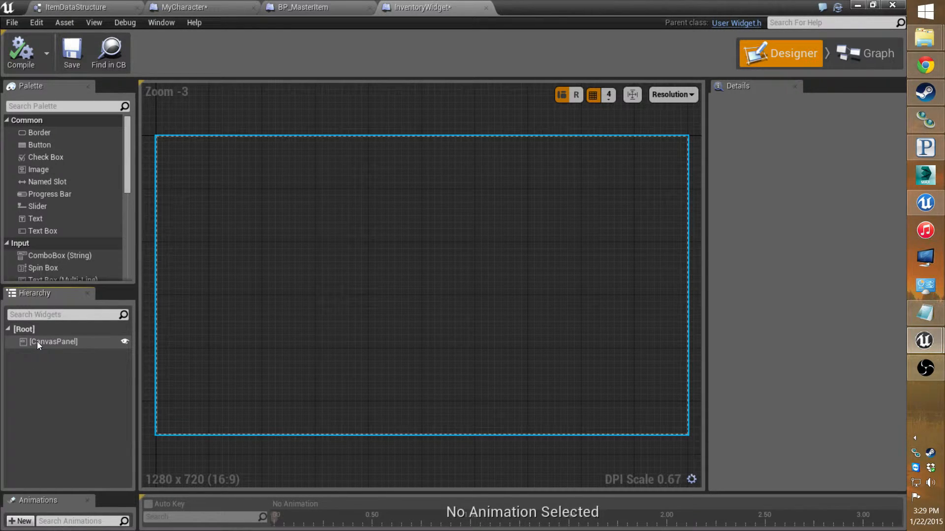
click(53, 342)
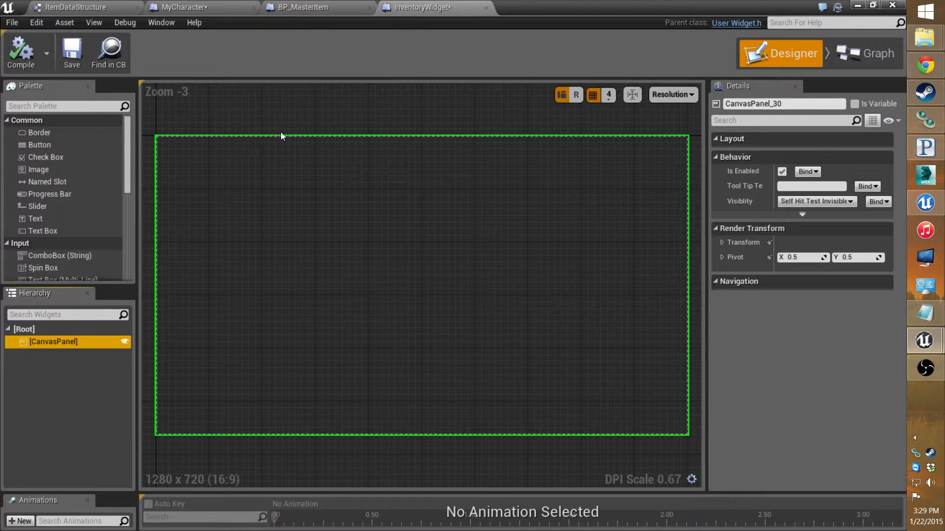
mouse_move(260, 264)
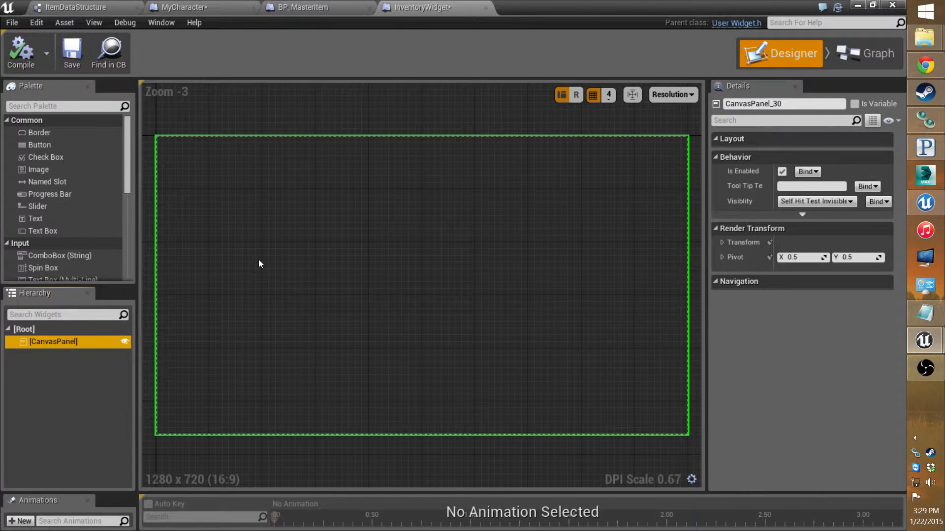
mouse_move(326, 260)
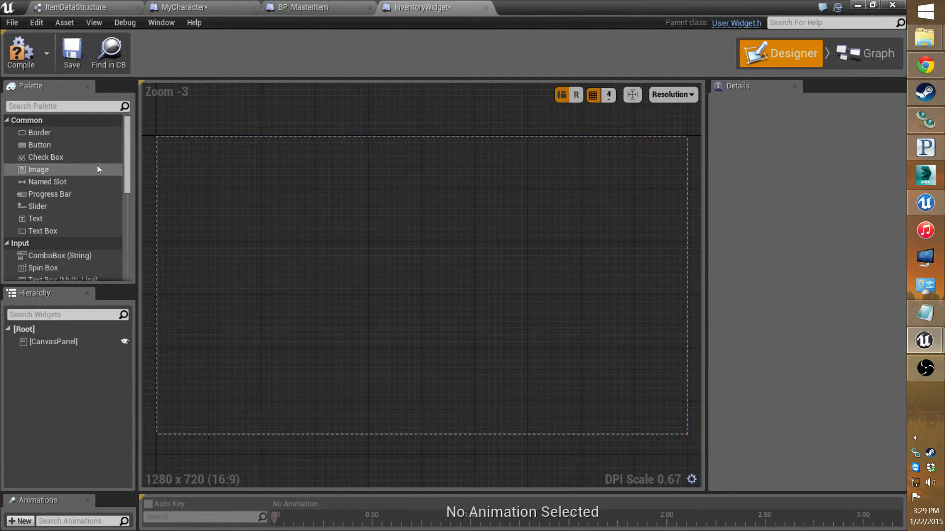
mouse_move(40, 133)
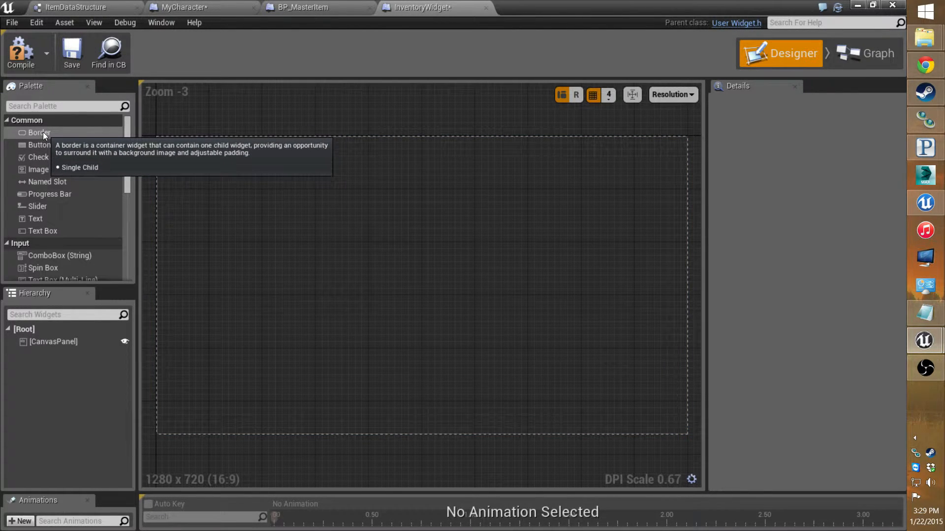
mouse_move(43, 231)
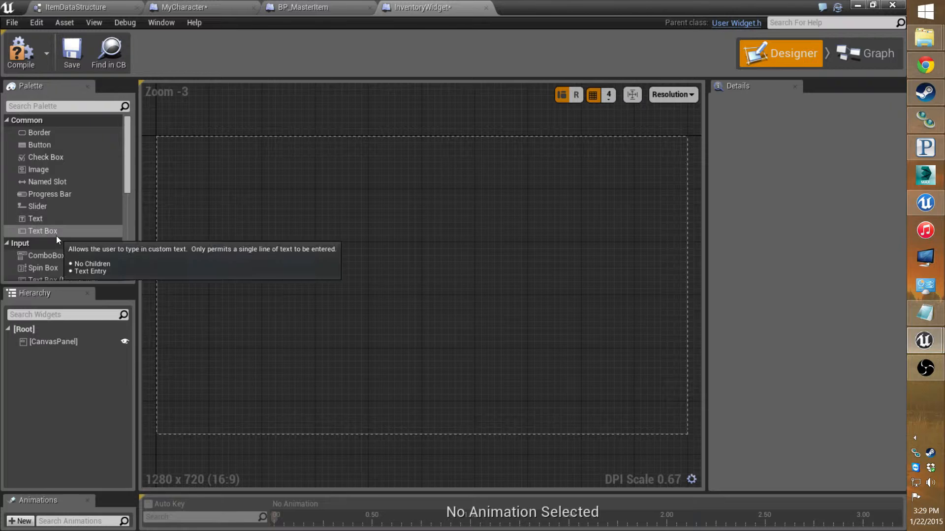
mouse_move(40, 133)
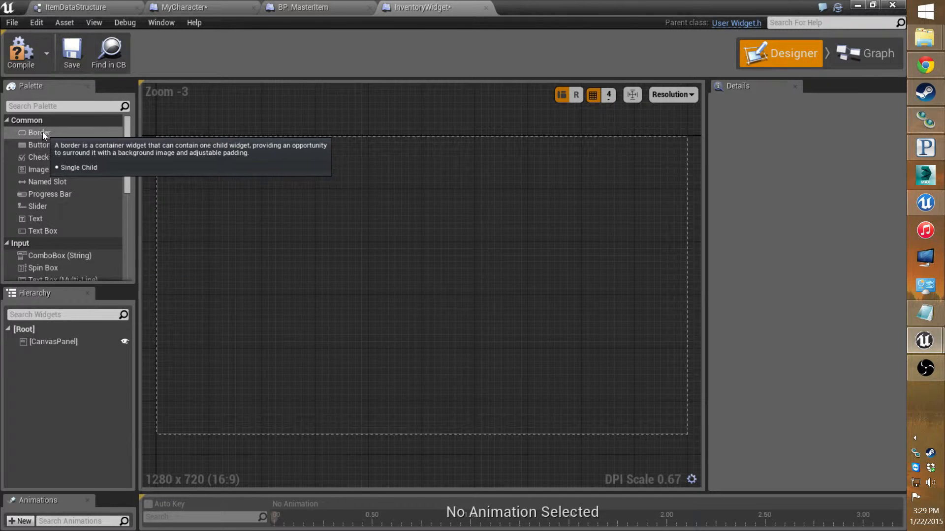
Step: Drop a Border onto the canvas, tint its Brush Color gray, and stretch it taller
drag(39, 132, 325, 253)
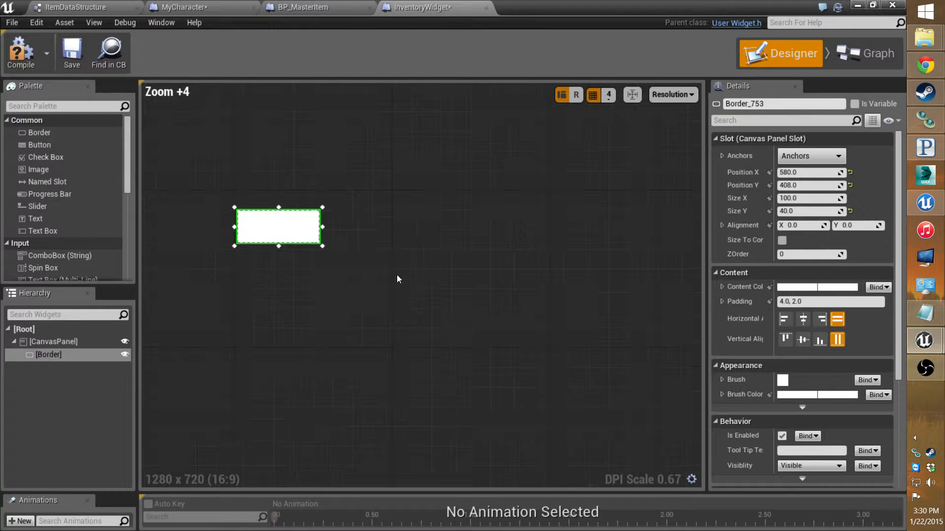
mouse_move(275, 200)
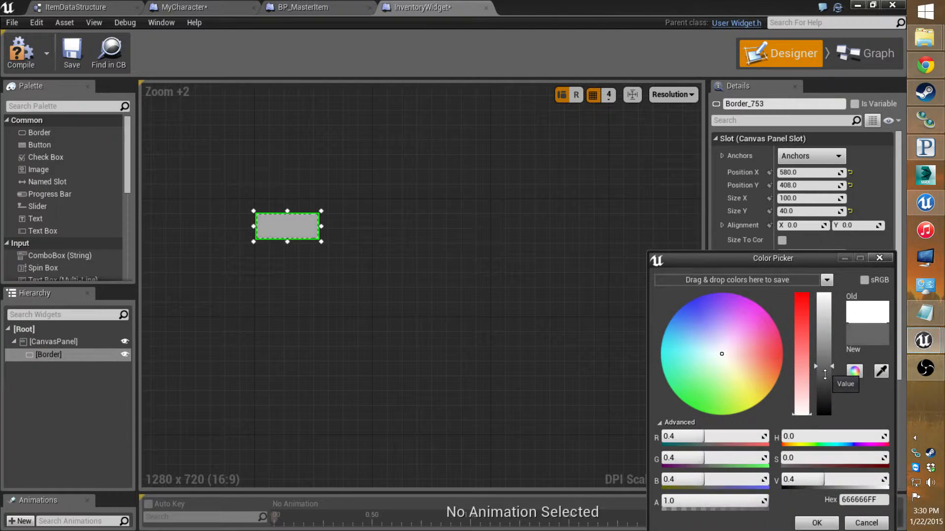
drag(824, 373, 824, 407)
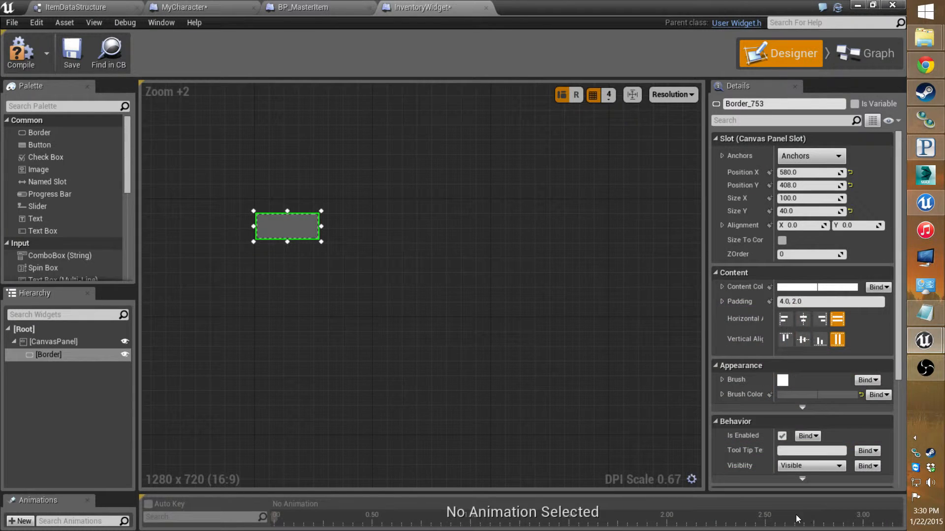
drag(287, 227, 412, 226)
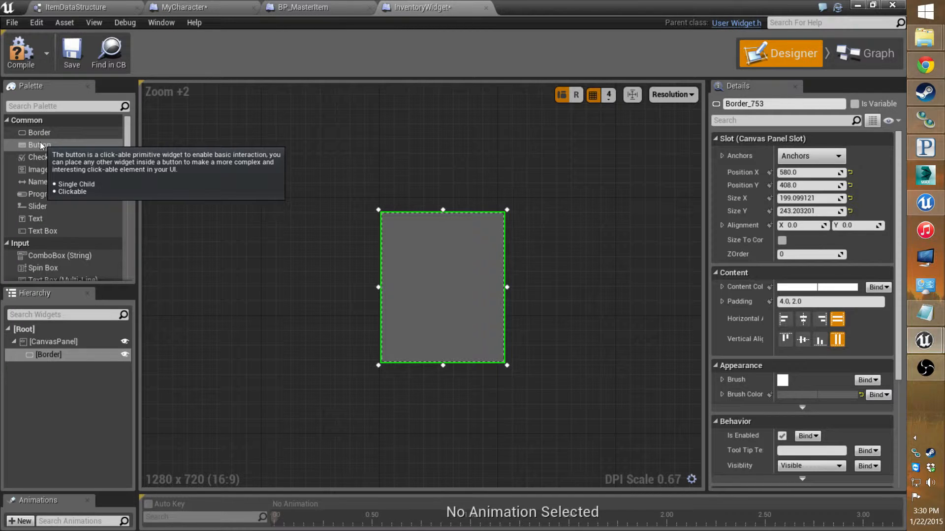
mouse_move(43, 157)
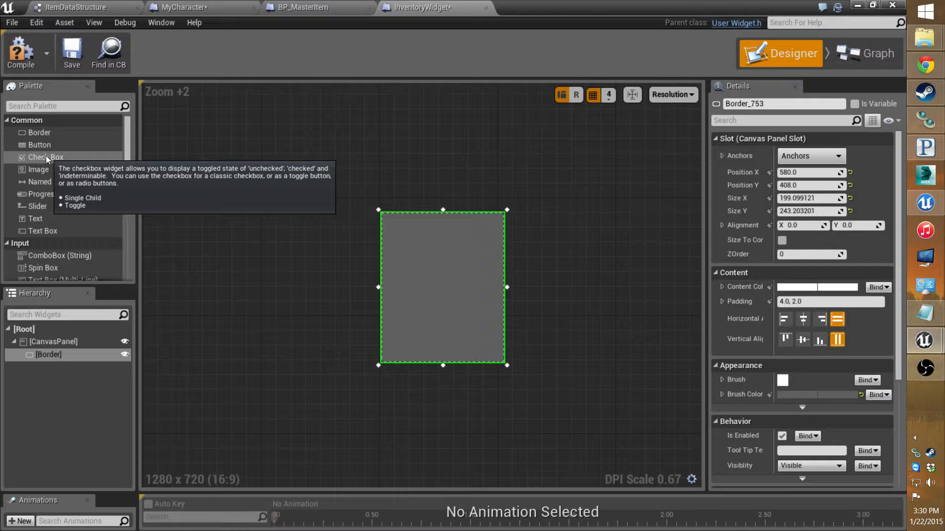
mouse_move(39, 169)
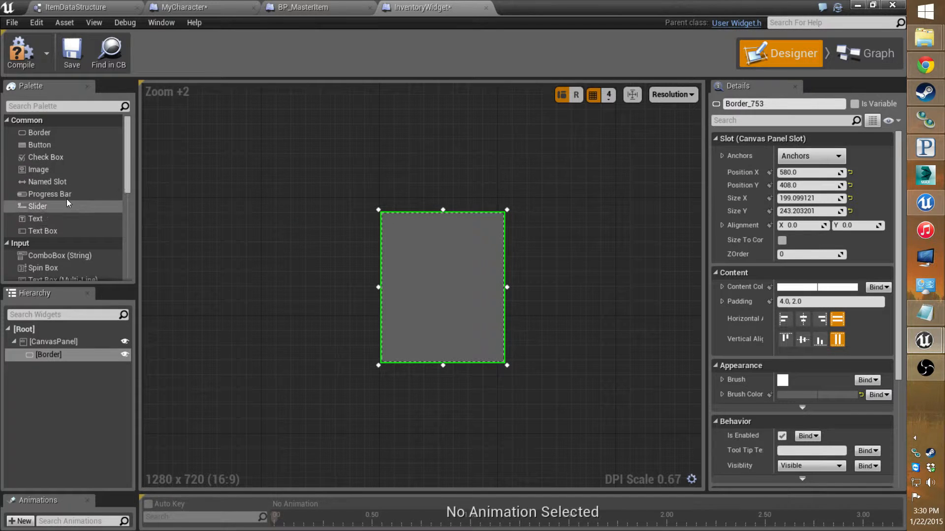
Step: Nest a Vertical Box from the Palette's Panel section inside the Border
scroll(down, 3)
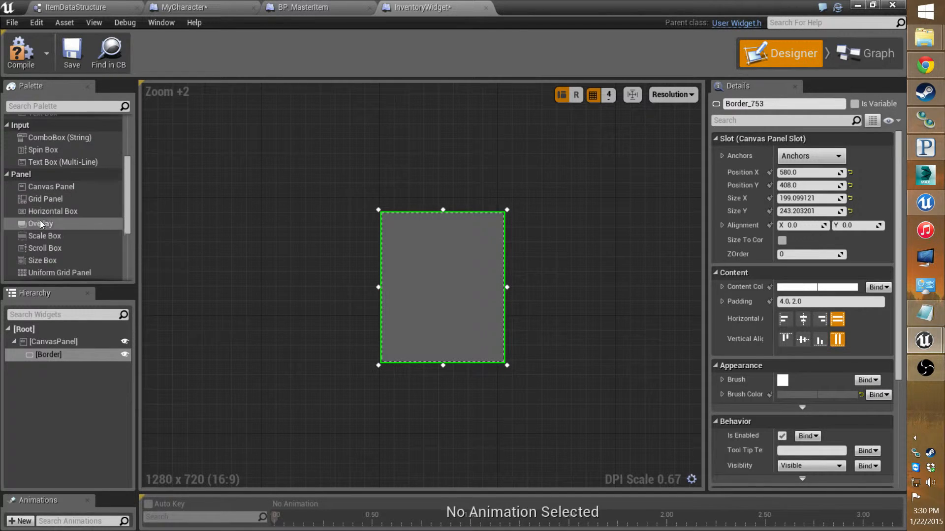
scroll(down, 3)
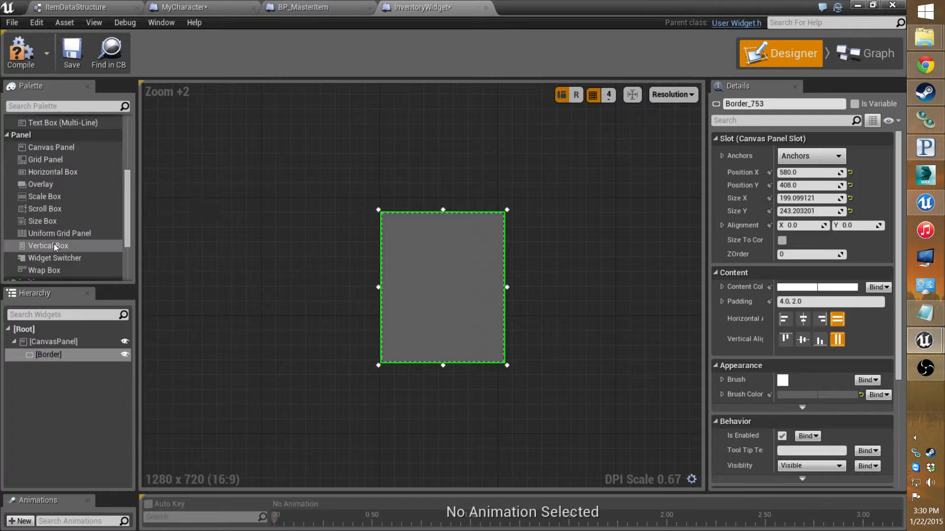
mouse_move(404, 243)
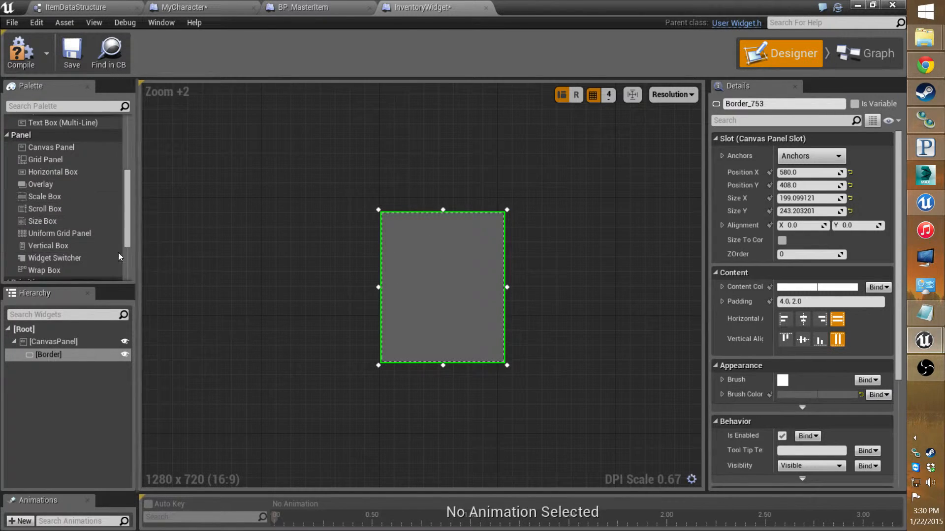
mouse_move(49, 246)
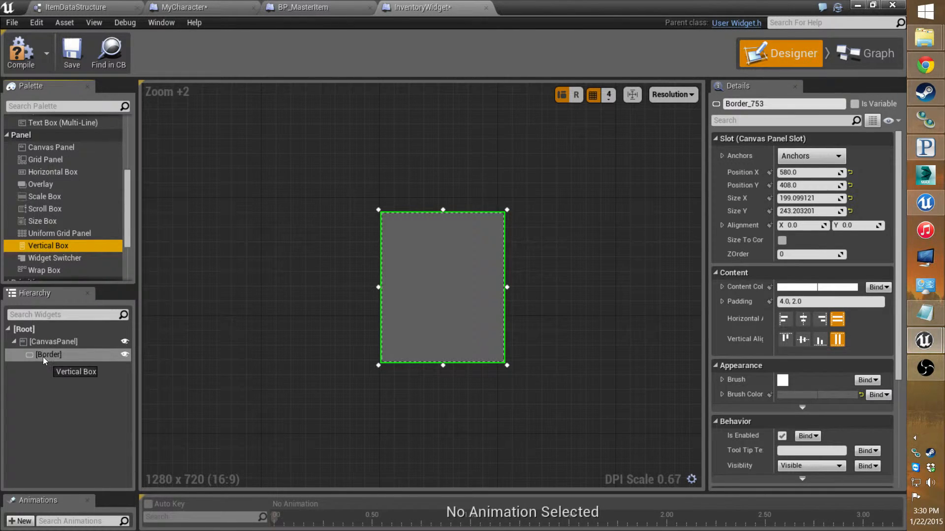
drag(49, 245, 49, 354)
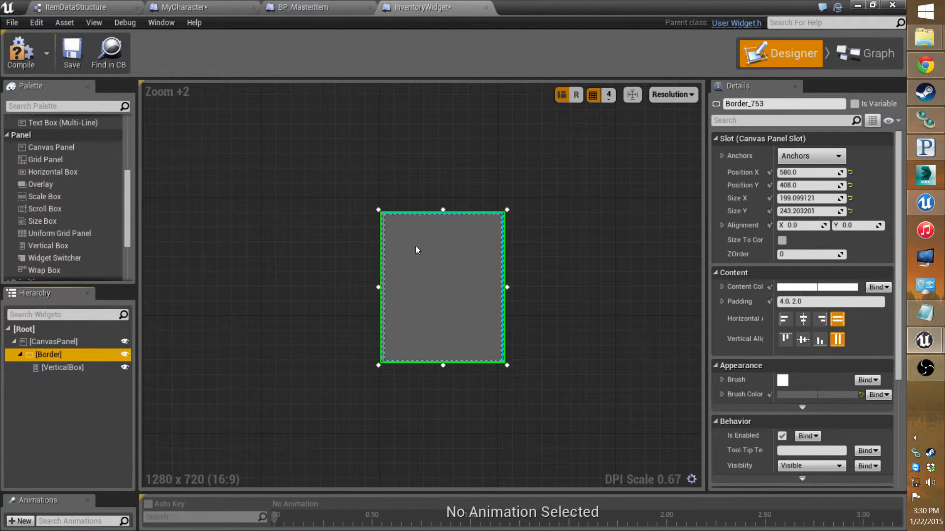
mouse_move(526, 297)
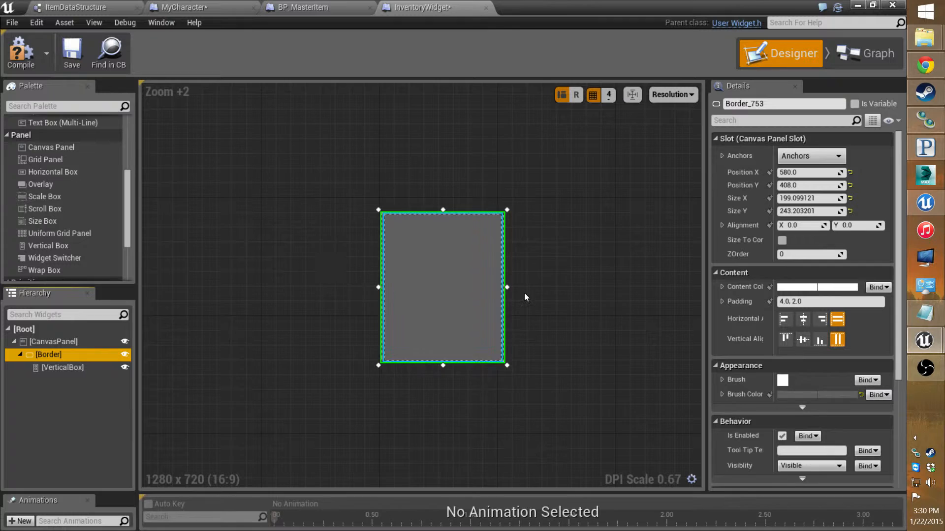
mouse_move(397, 324)
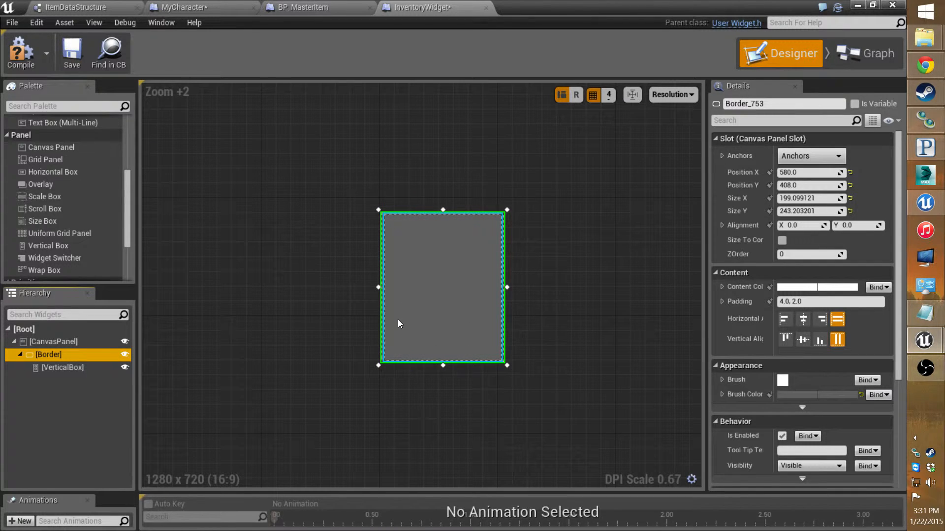
mouse_move(253, 328)
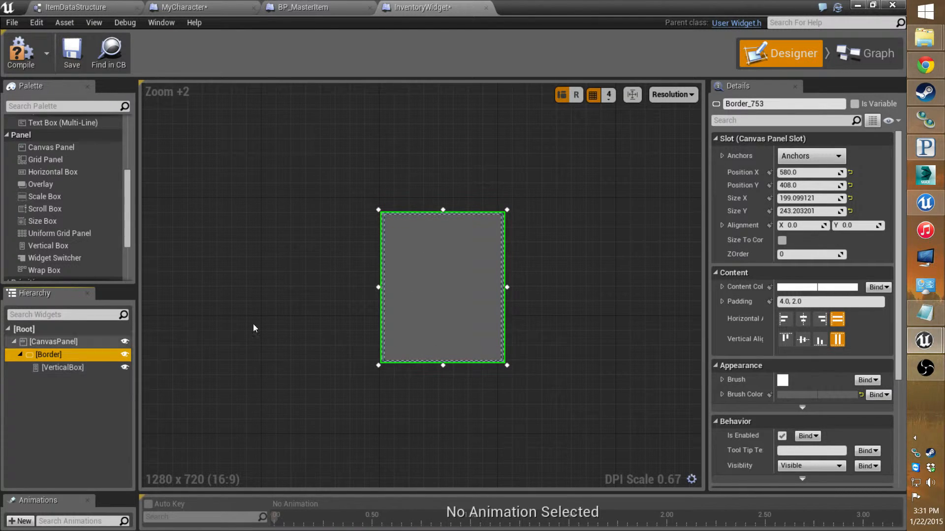
Step: Give the heading Text Block font size 16 and centre alignment, with a Spacer below
scroll(down, 3)
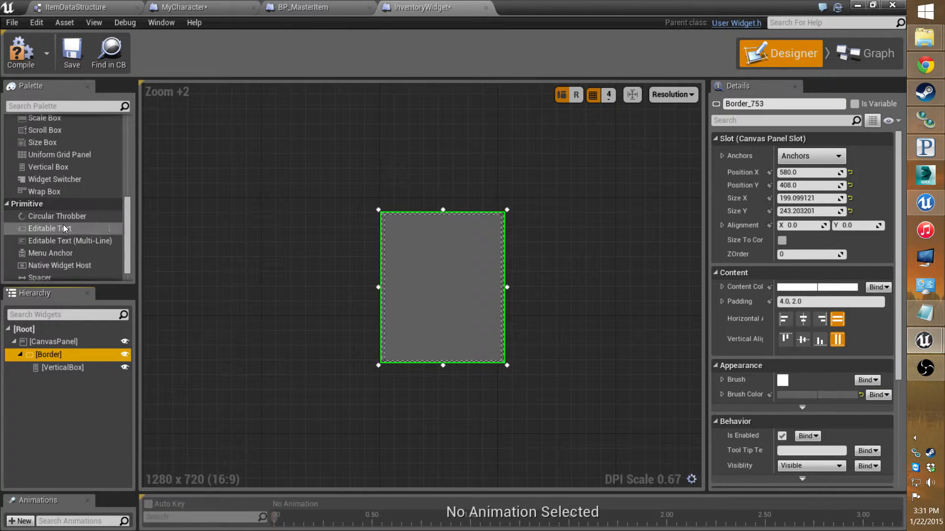
scroll(down, 3)
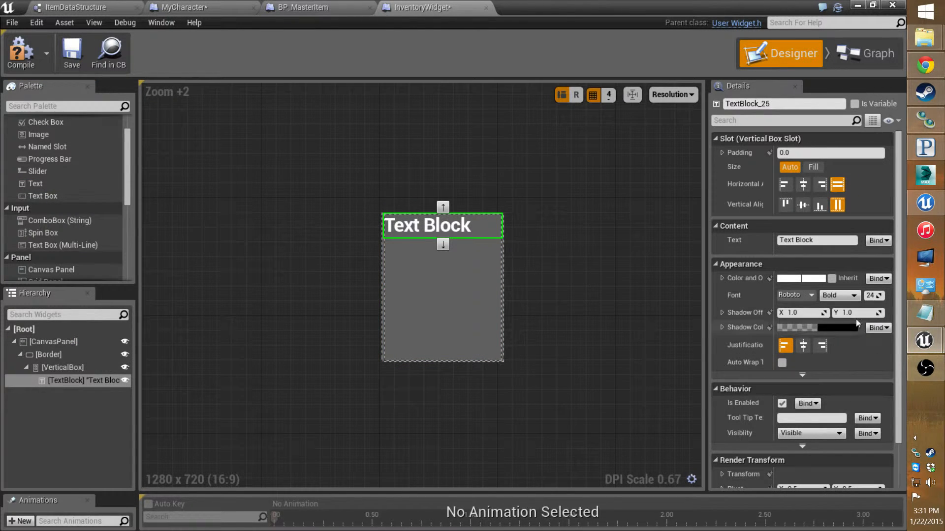
mouse_move(873, 295)
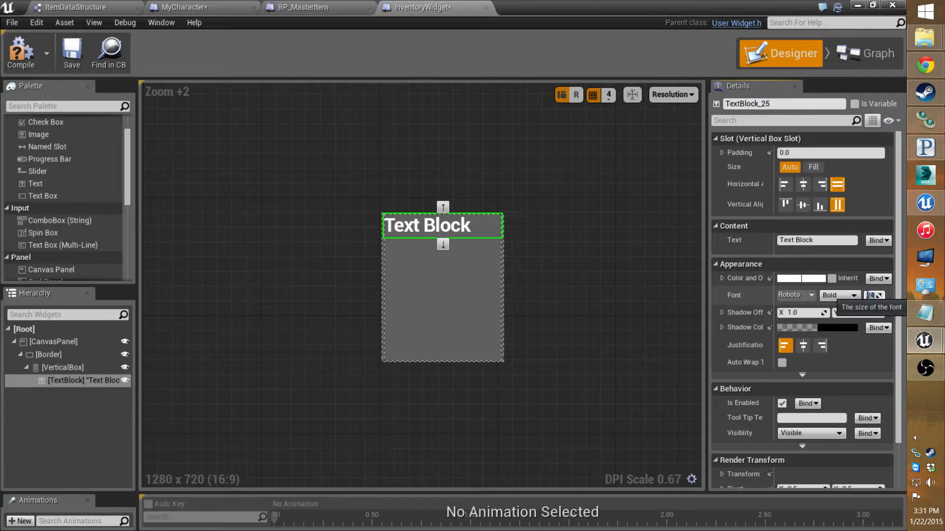
text(16)
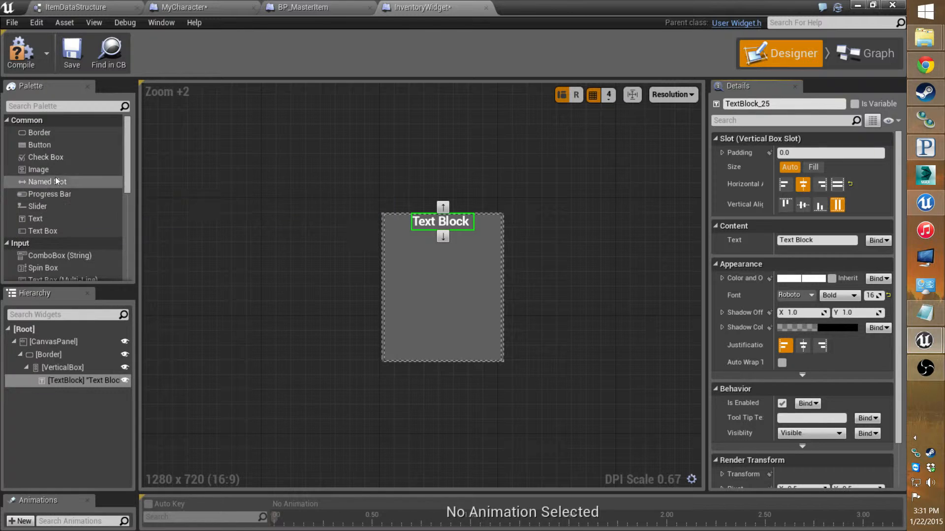
scroll(down, 3)
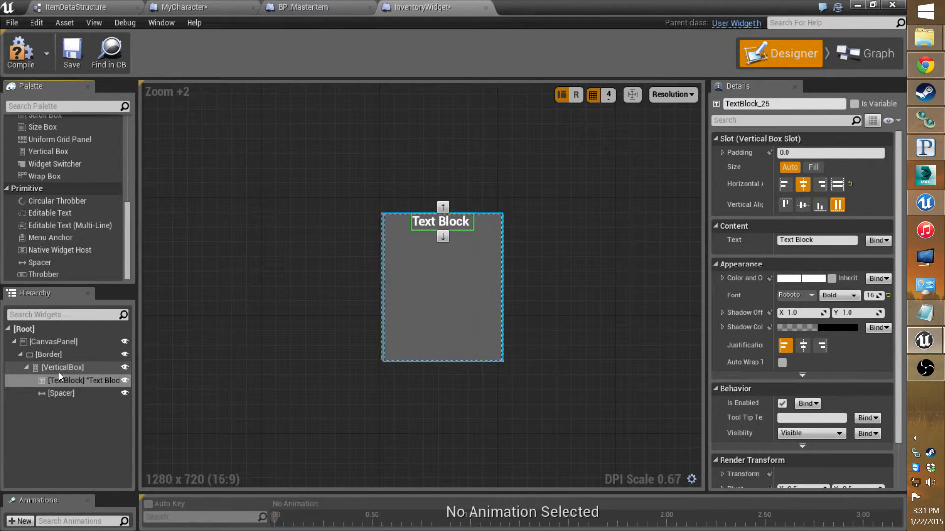
Step: Replace the heading's 'Text Block' content with 'Inventory'
click(60, 393)
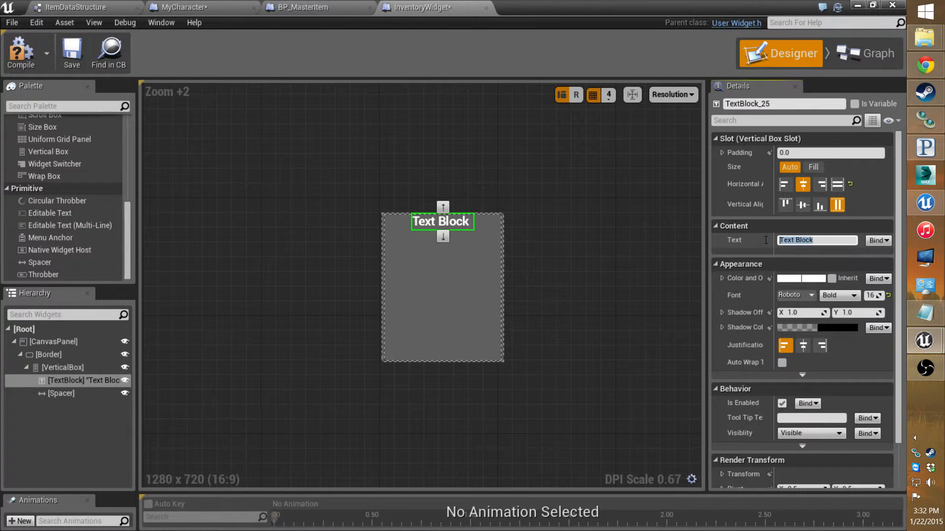
text(Inven)
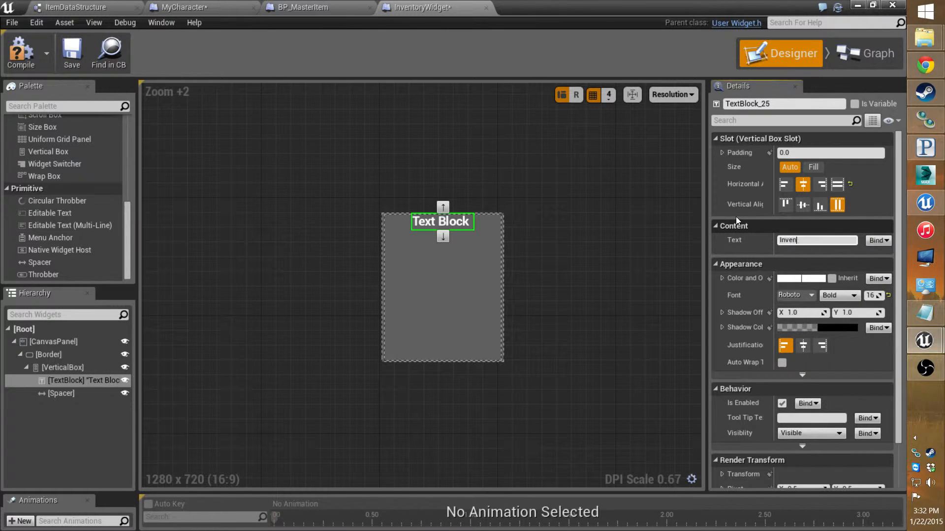
text(Inventory)
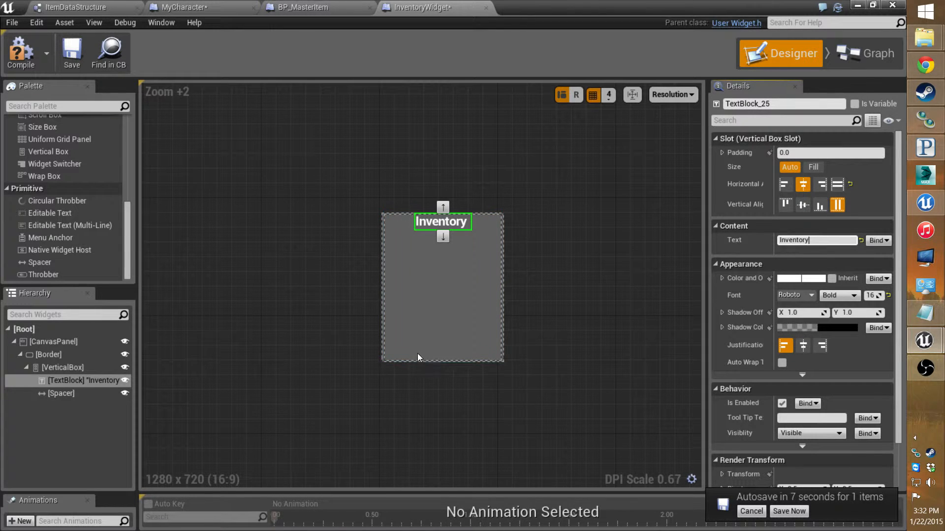
mouse_move(86, 410)
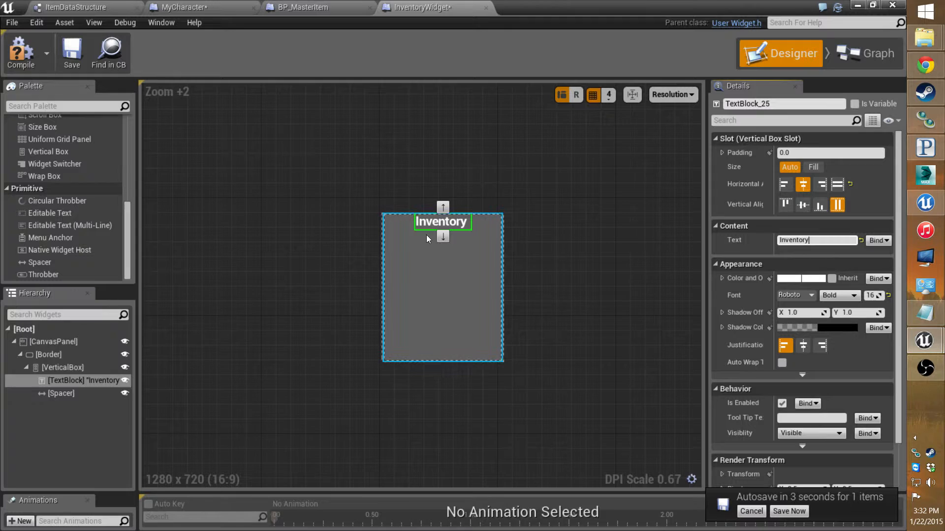
Step: Set the Spacer below the heading to Size Y 5
click(61, 392)
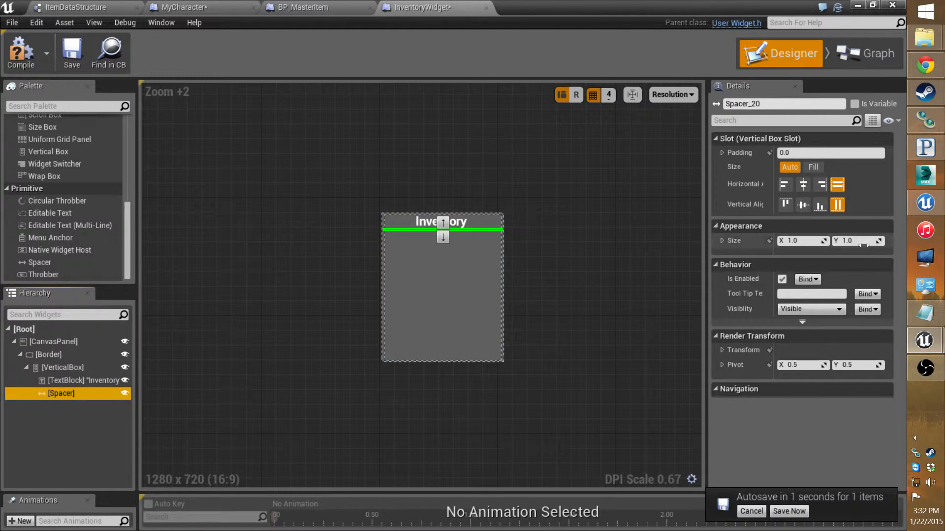
text(5)
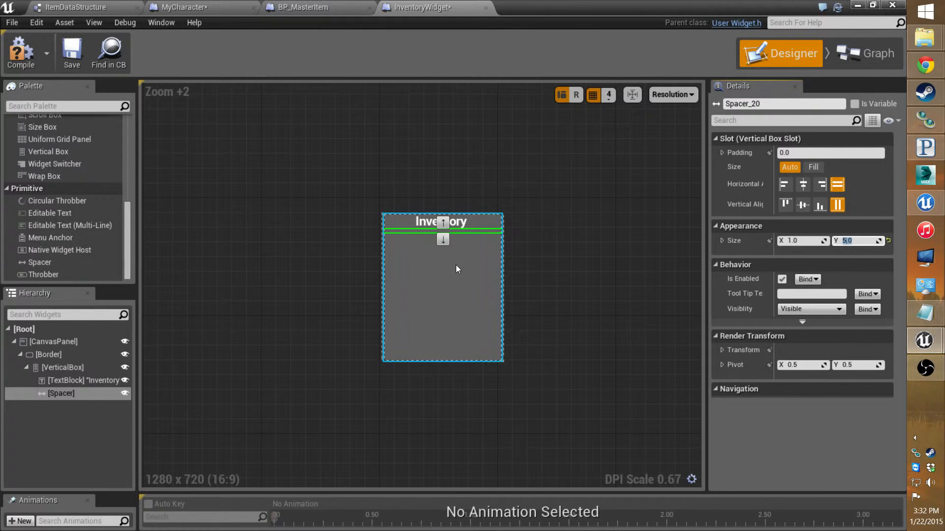
mouse_move(388, 271)
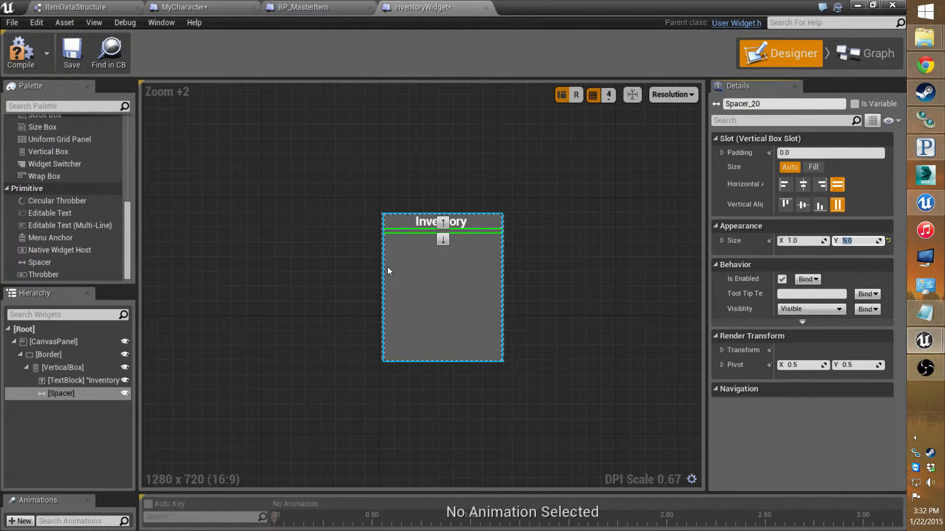
mouse_move(464, 284)
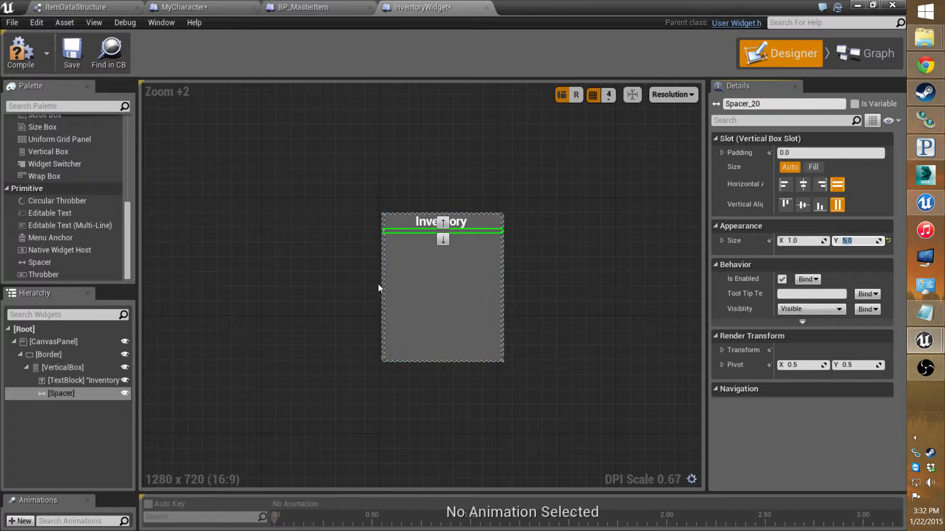
mouse_move(40, 262)
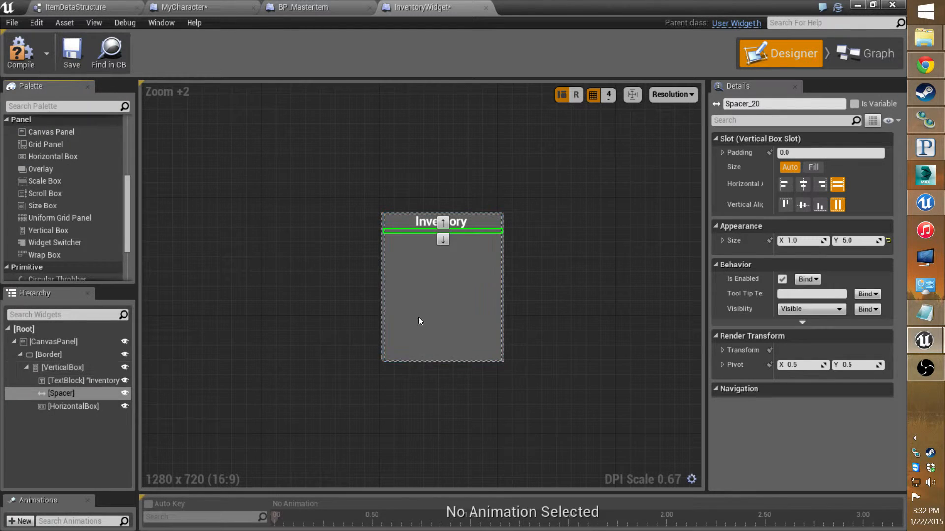
Step: Select the new Horizontal Box below the spacer to hold a Spacer
click(72, 406)
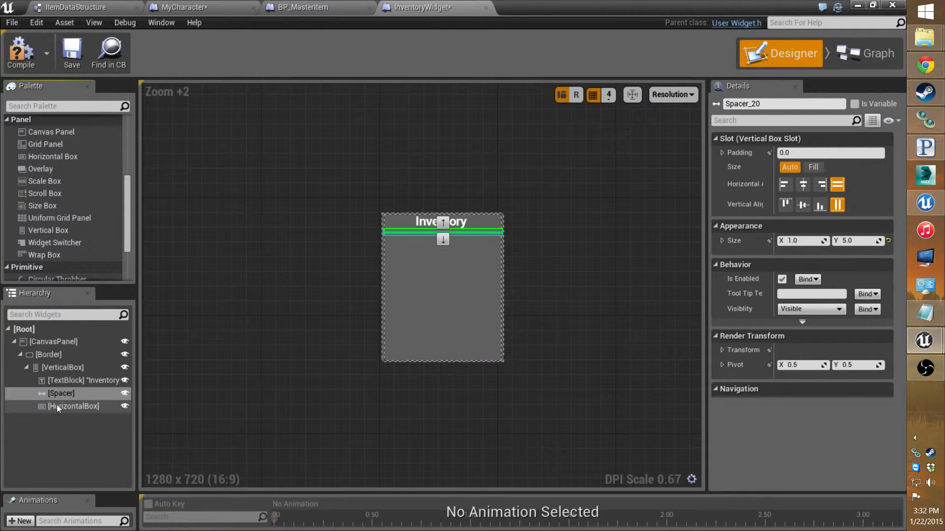
click(73, 406)
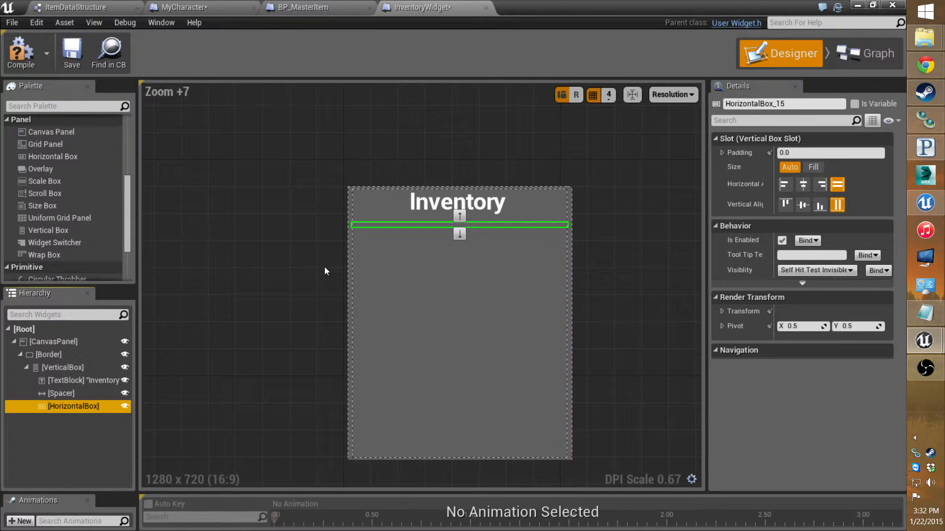
mouse_move(48, 230)
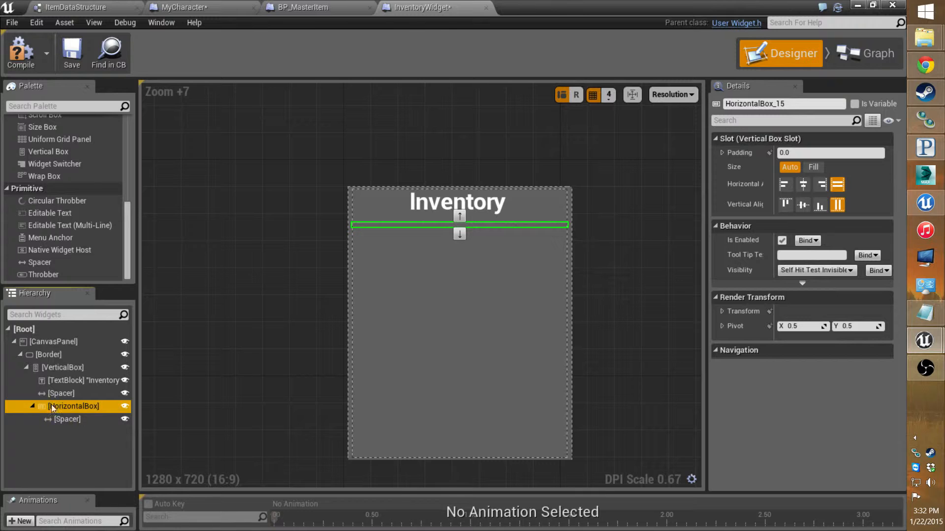
Step: Size the row's inner Spacer to Size Y 15 and Size X 5
click(67, 419)
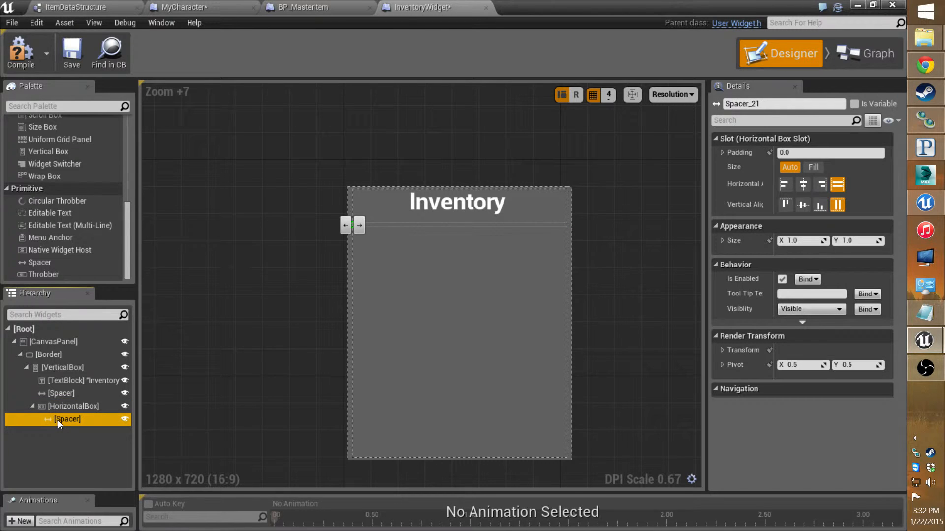
click(856, 240)
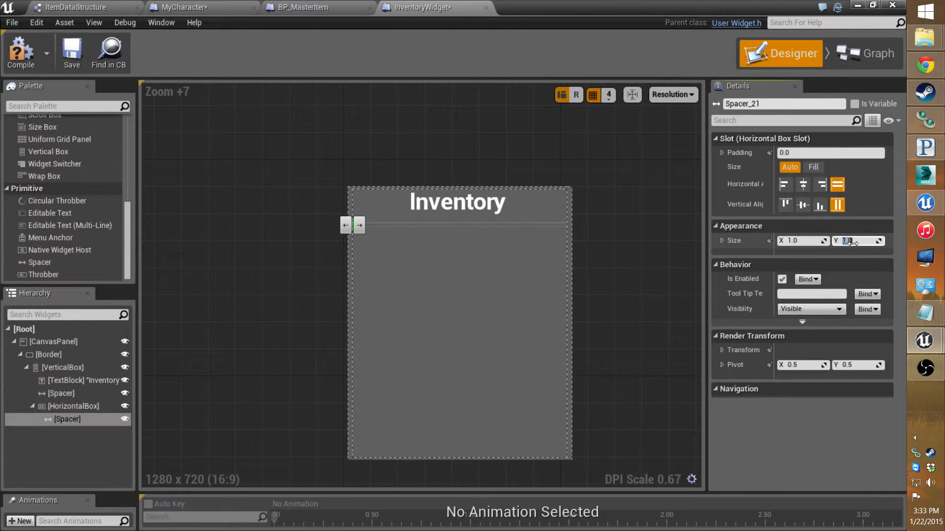
text(15.0)
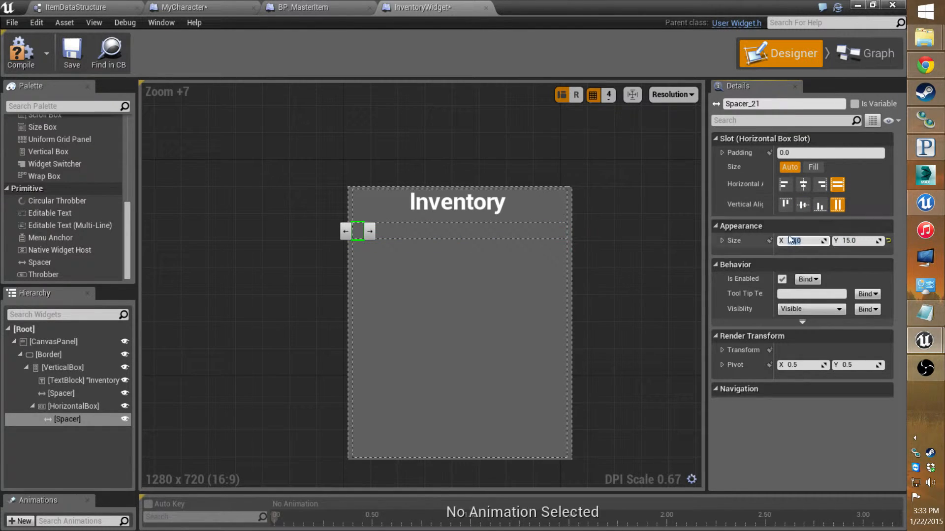
text(10.0)
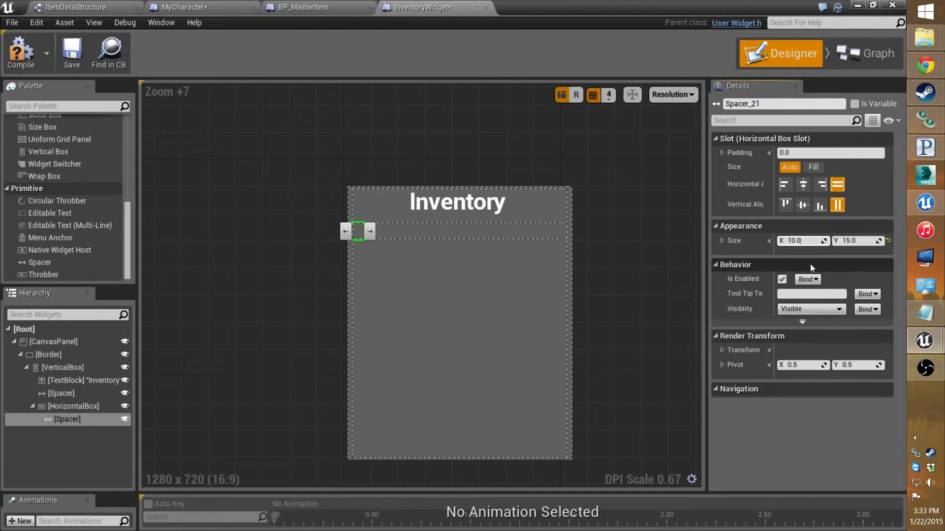
text(5.0)
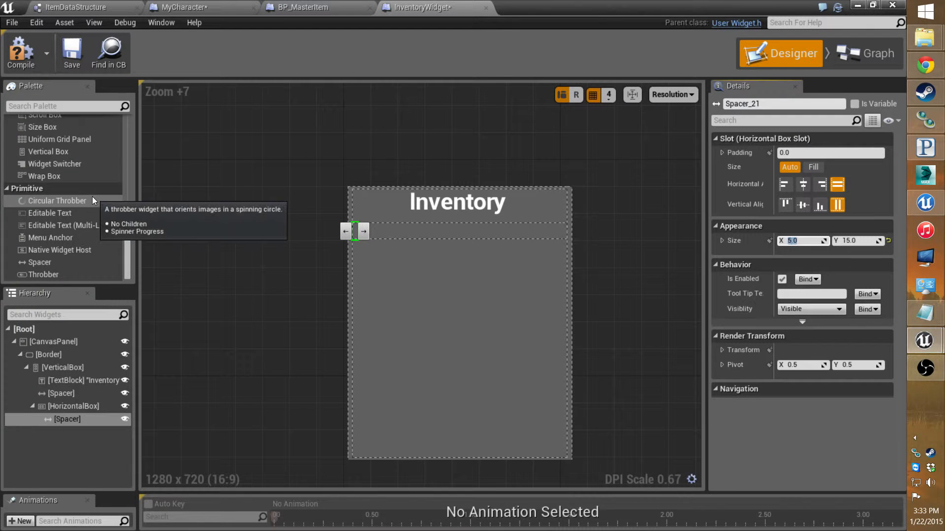
mouse_move(98, 254)
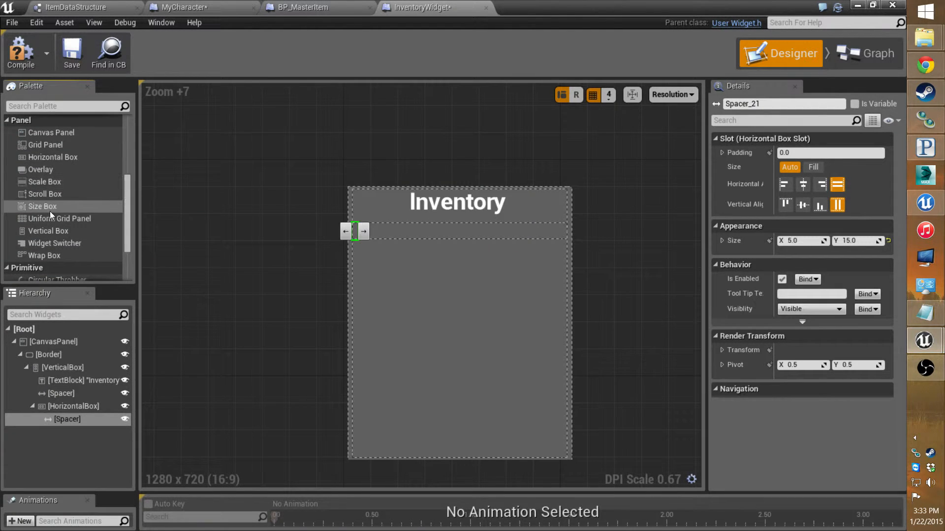
mouse_move(41, 206)
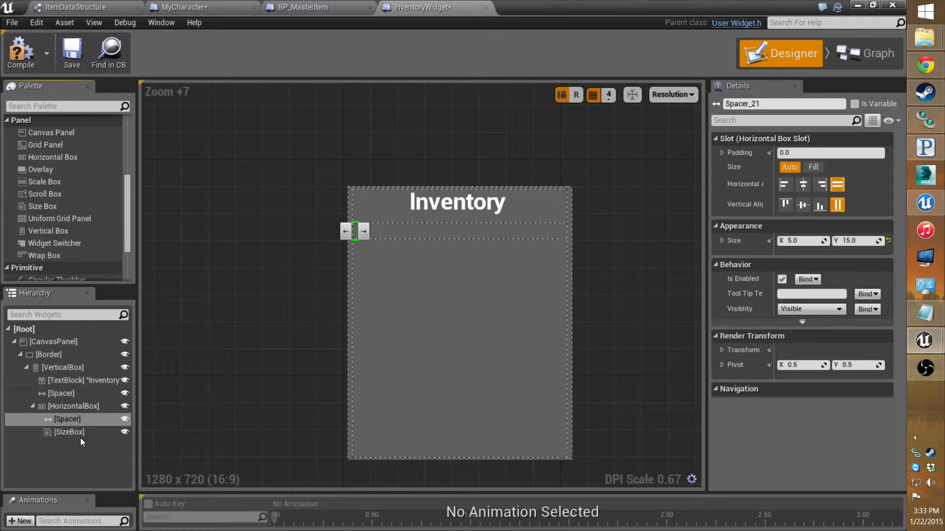
Step: Enable the SizeBox's width and height overrides at 150 by 250 around its Scroll Box
click(68, 432)
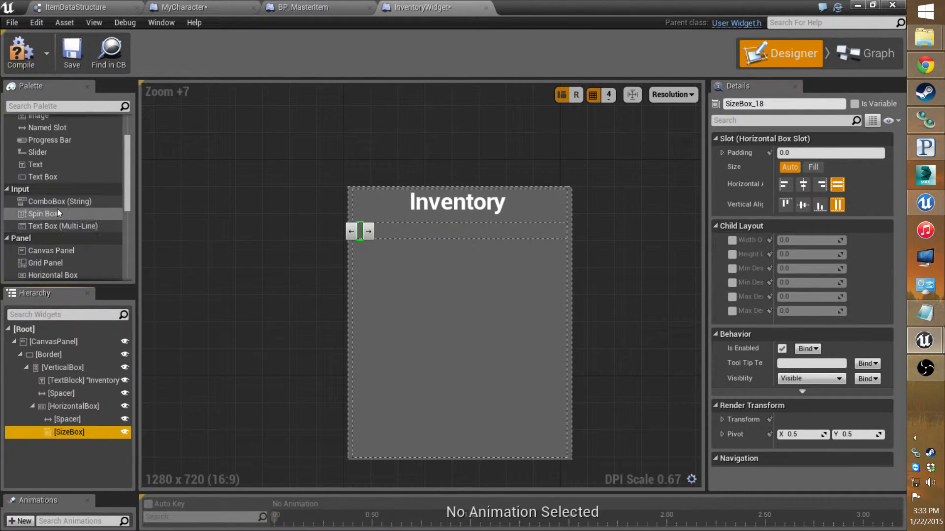
scroll(down, 3)
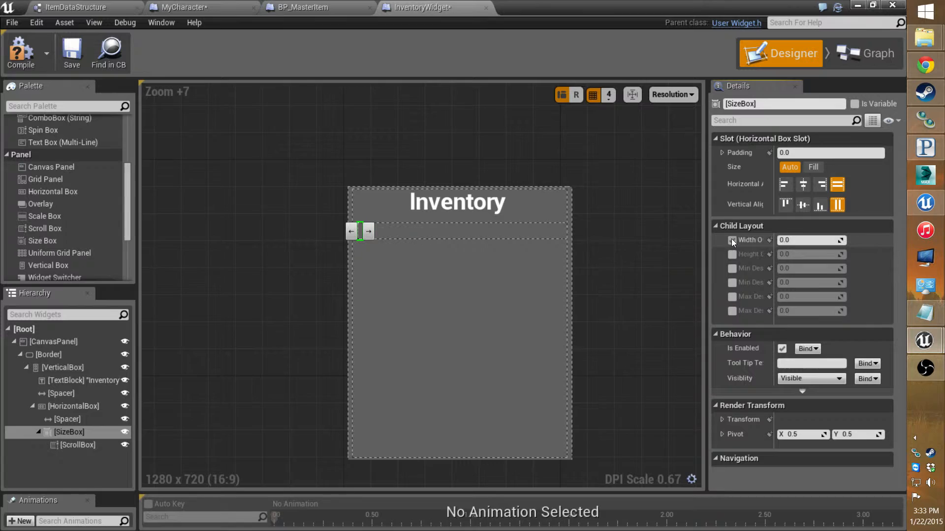
click(733, 241)
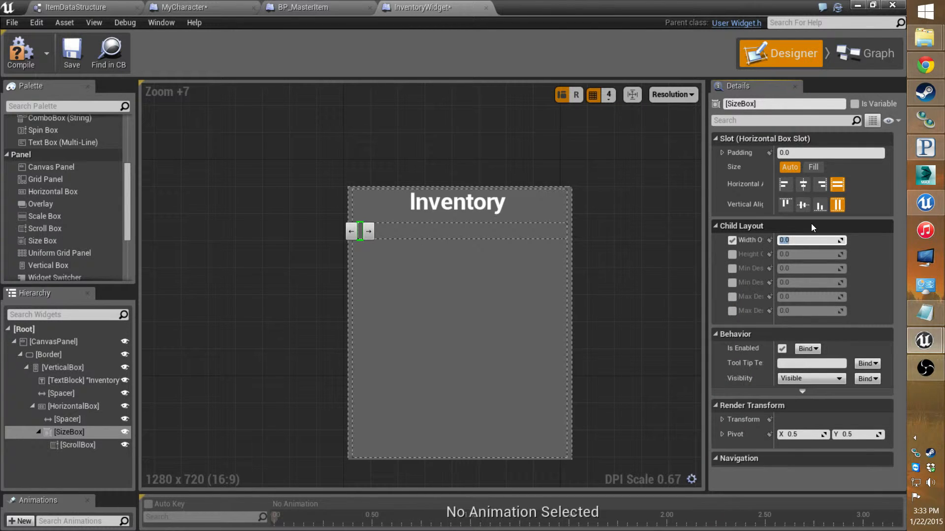
text(50.0)
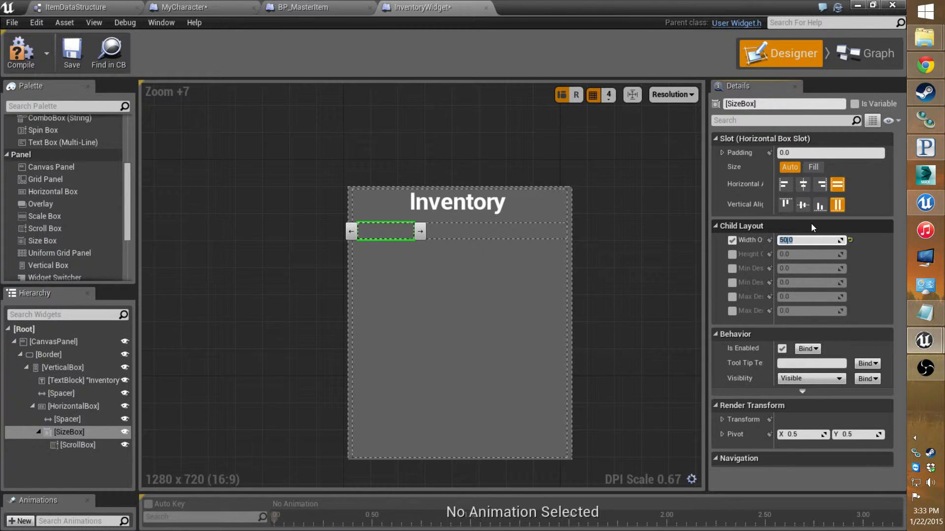
text(0)
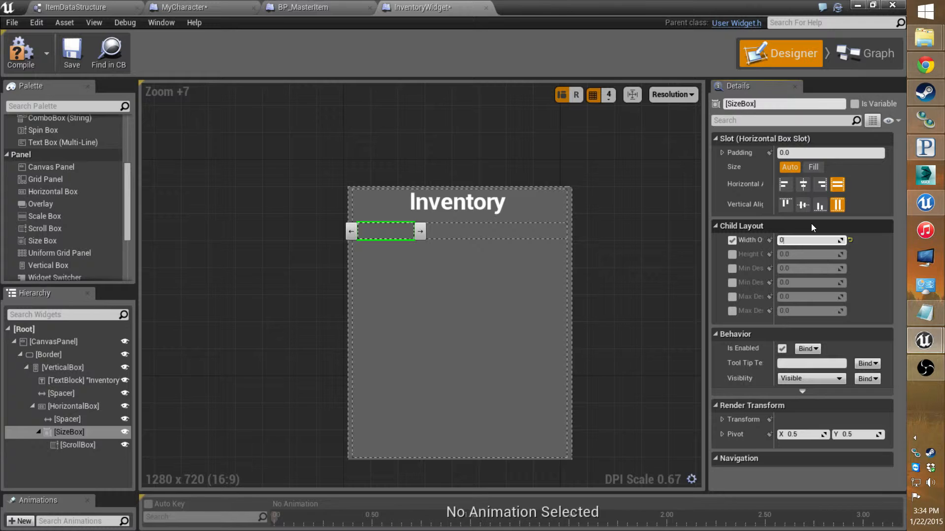
text(125.0)
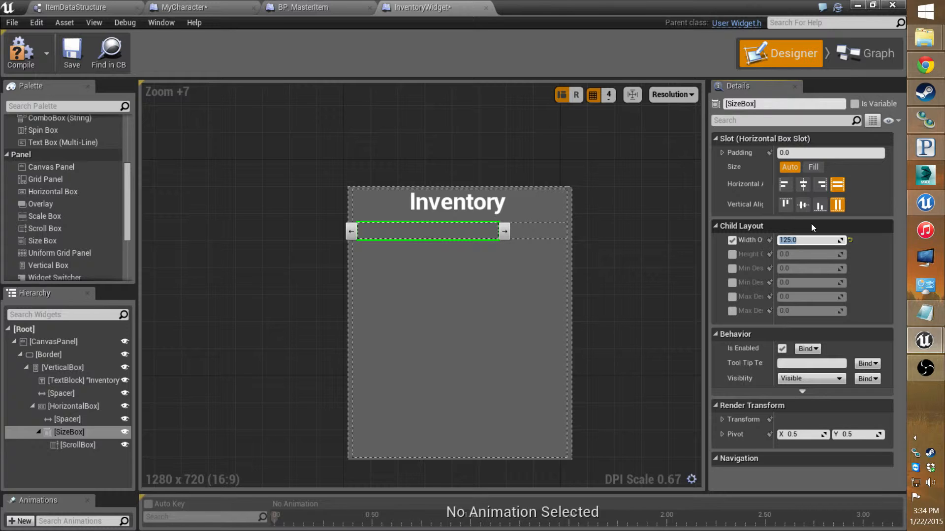
text(150.0)
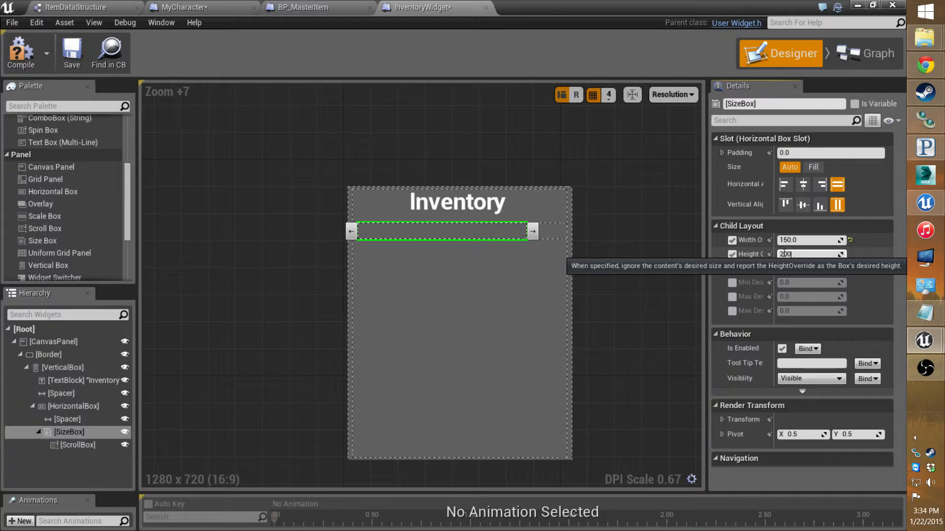
text(200)
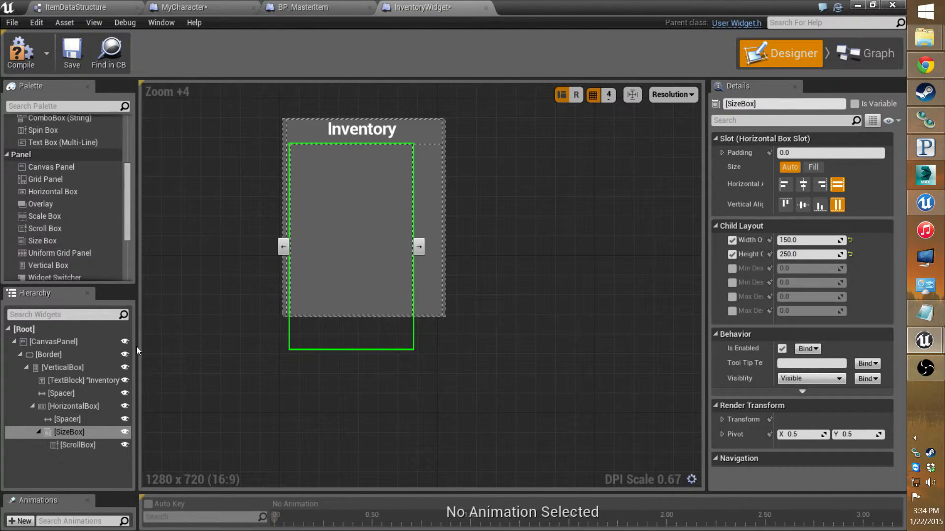
Step: Resize the Inventory panel's outer Border to about 170 by 290, narrower and taller
click(49, 354)
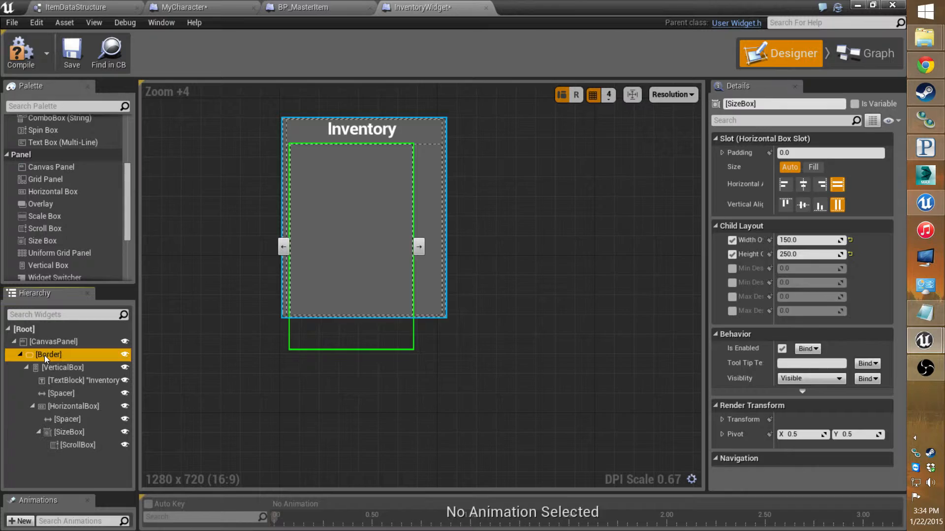
click(49, 354)
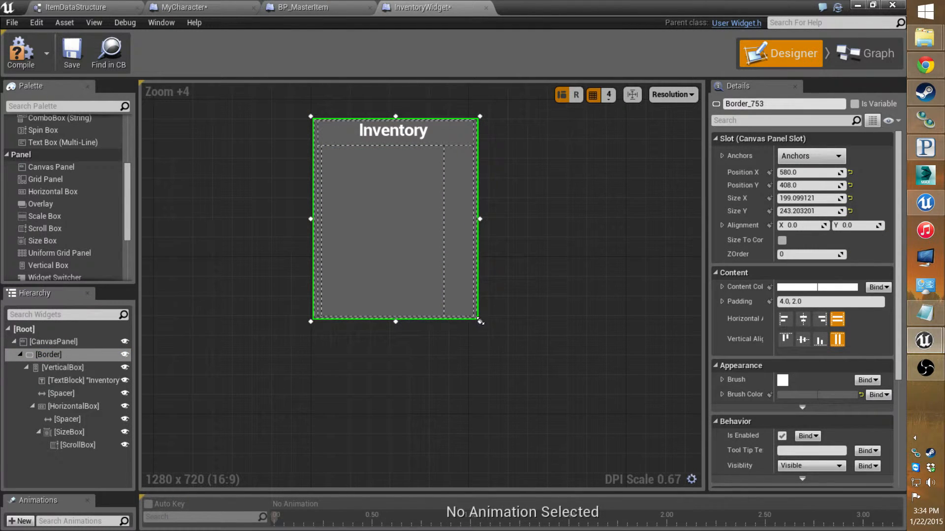
drag(481, 321, 451, 366)
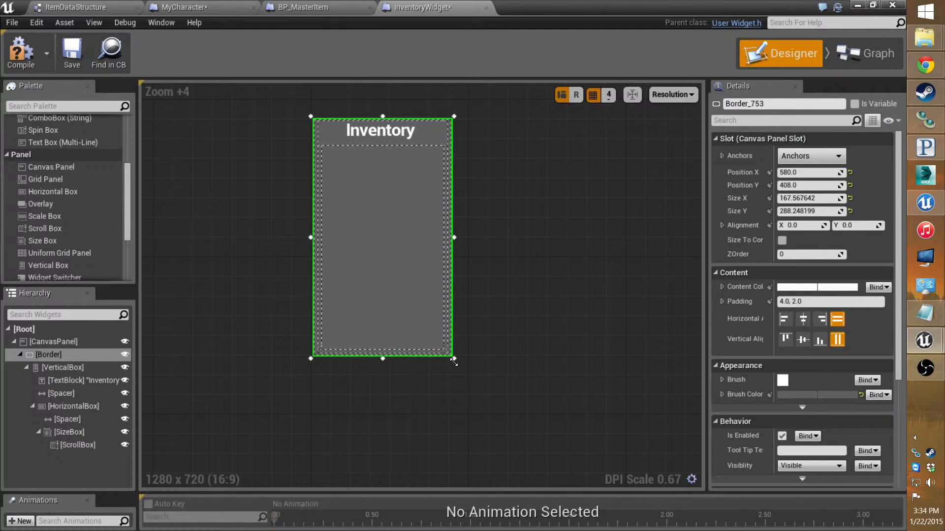
drag(453, 360, 463, 362)
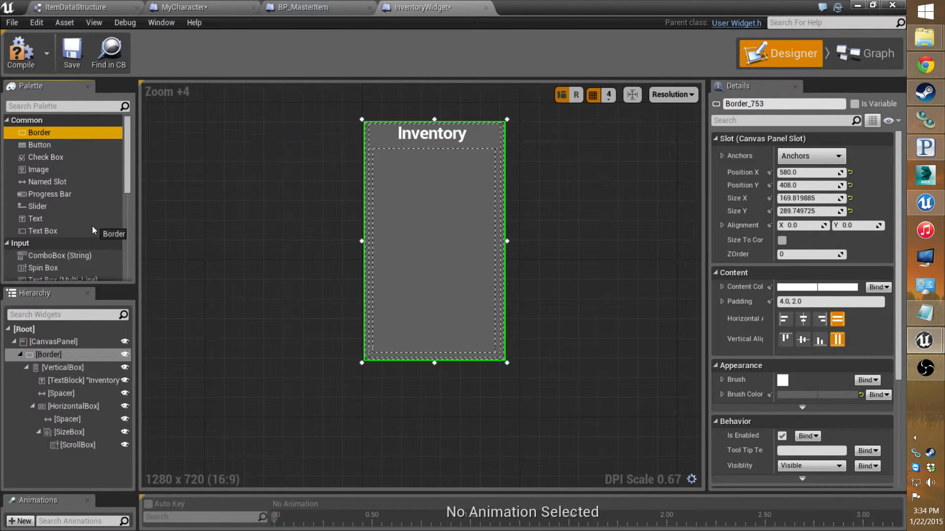
mouse_move(69, 410)
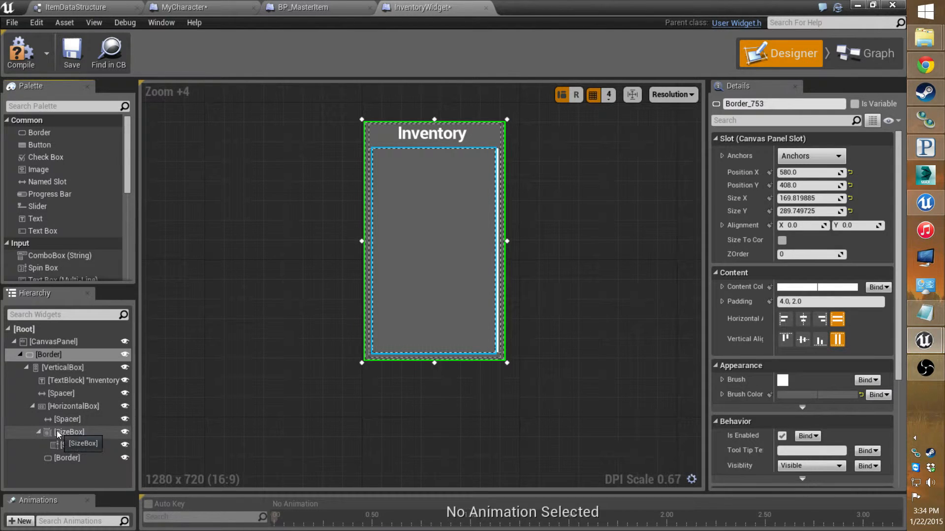
Step: Nest the Size Box and its Scroll Box in the new Border, tinted near-black (Value 0.02)
click(70, 432)
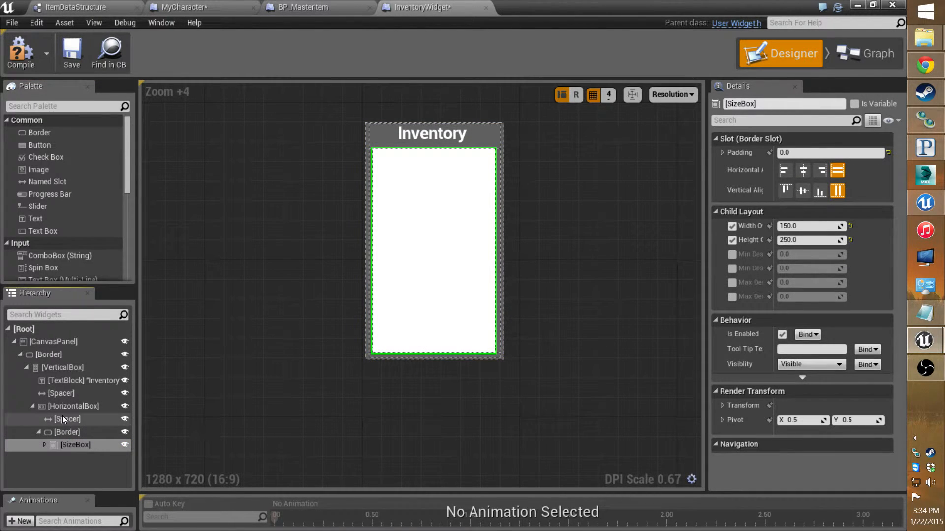
click(75, 445)
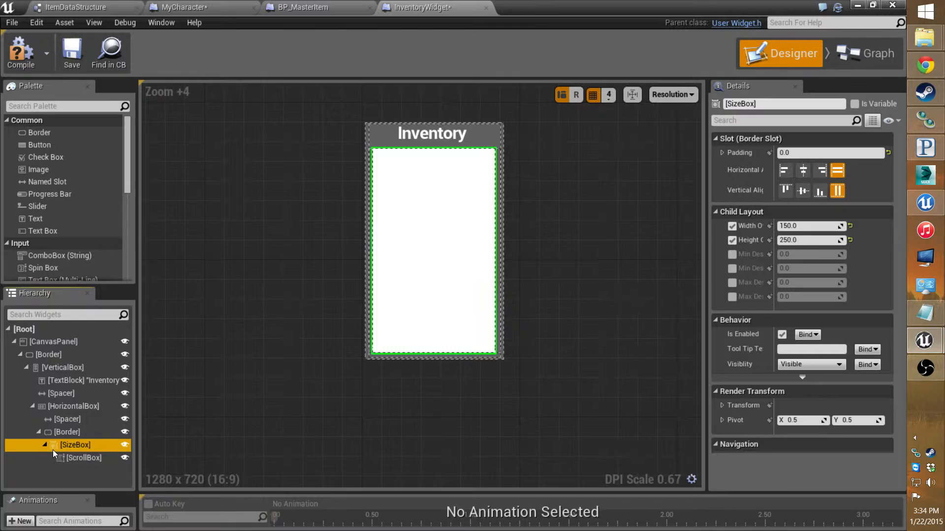
click(67, 432)
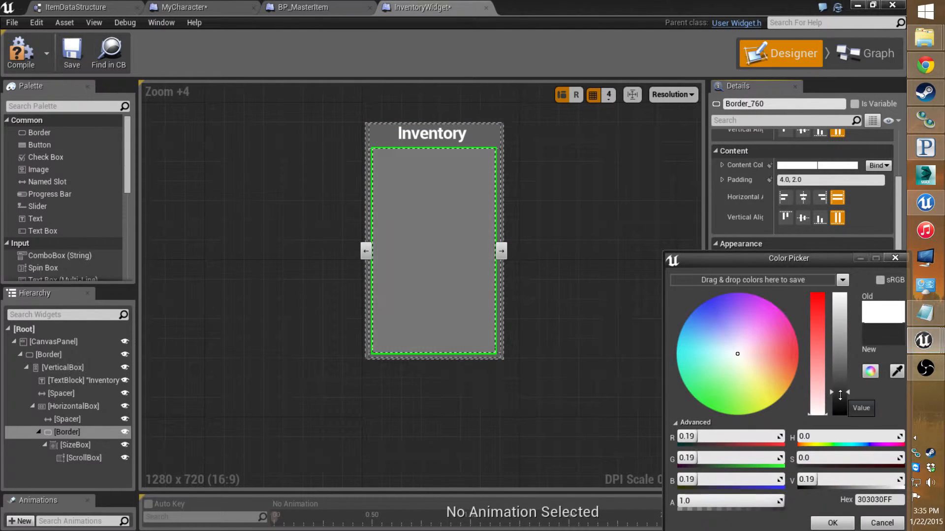
drag(841, 392, 841, 411)
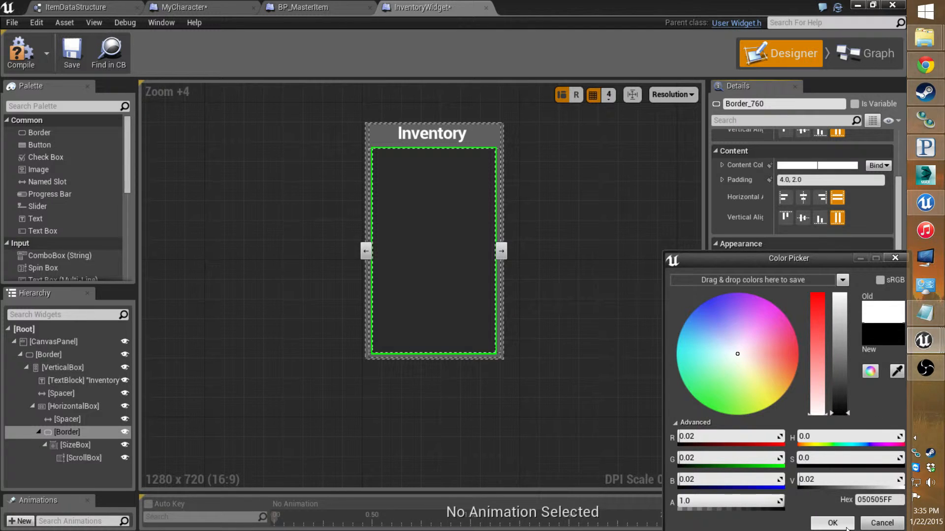
click(832, 523)
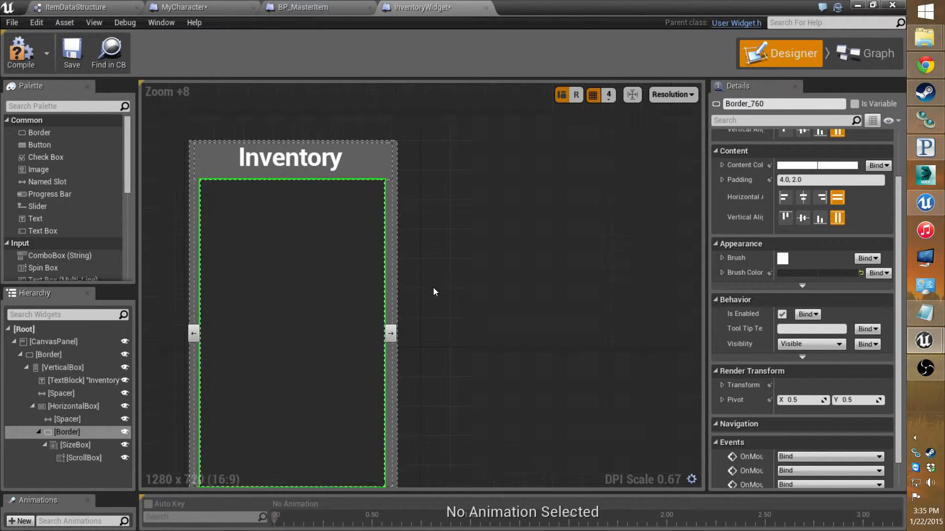
click(62, 368)
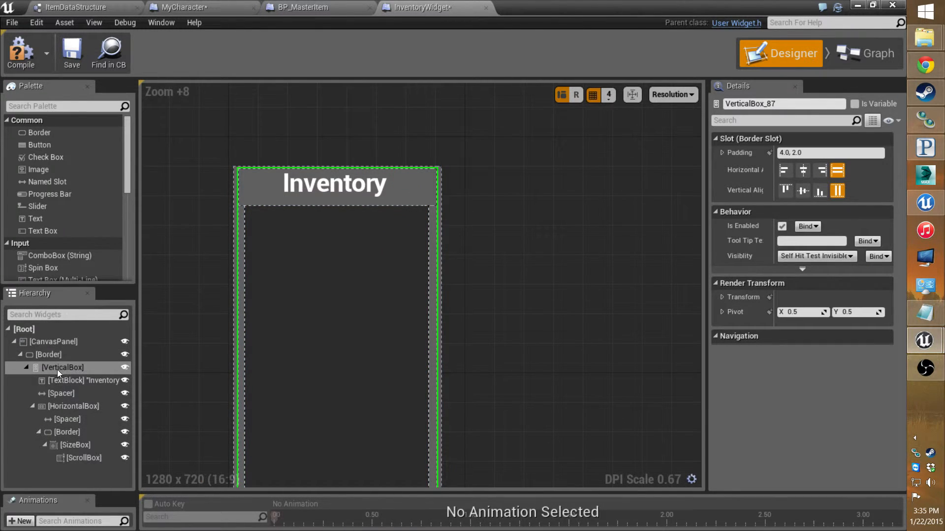
click(48, 354)
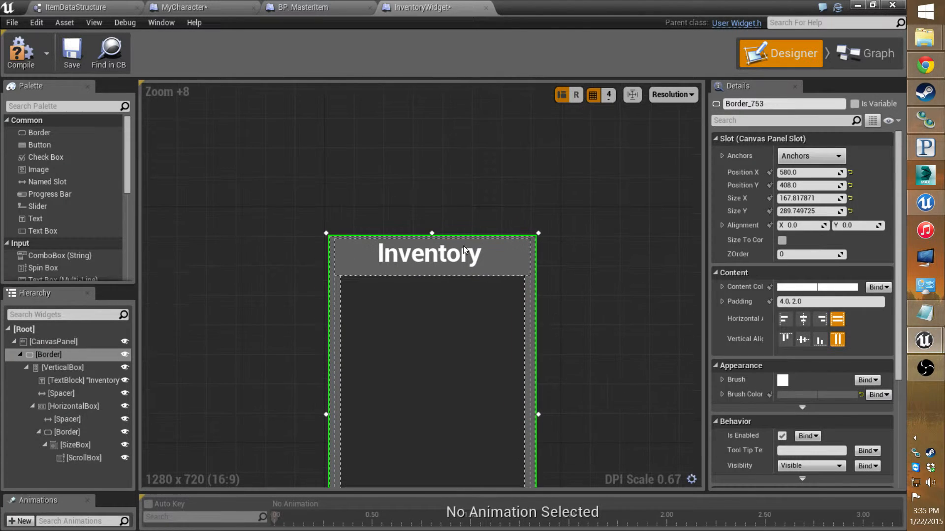
click(429, 254)
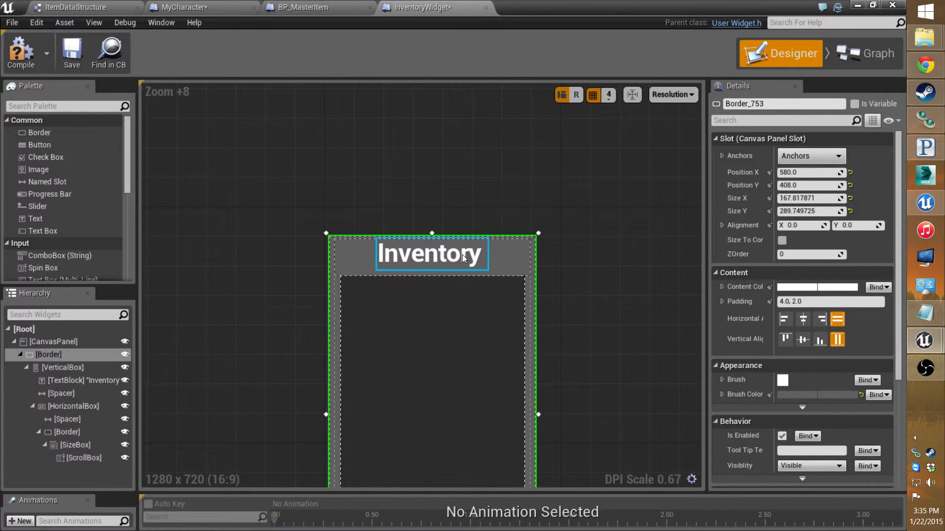
mouse_move(442, 269)
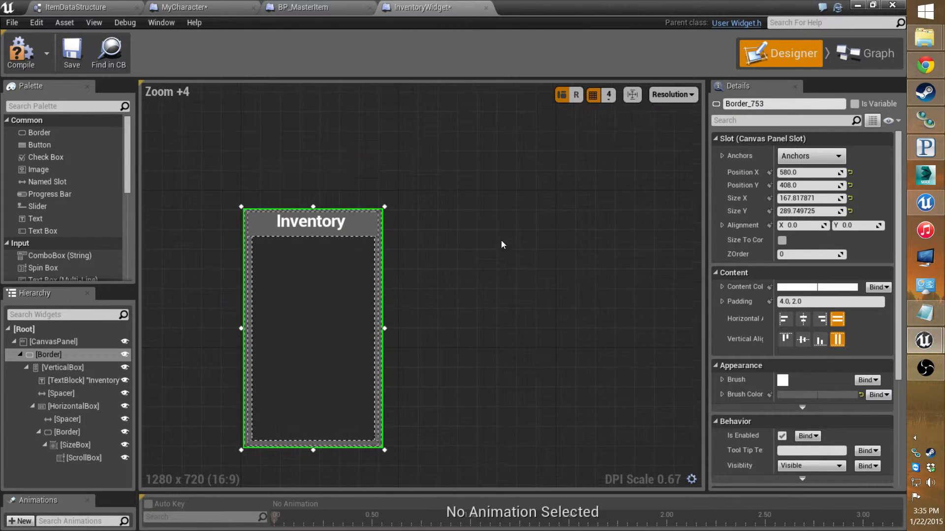
mouse_move(476, 254)
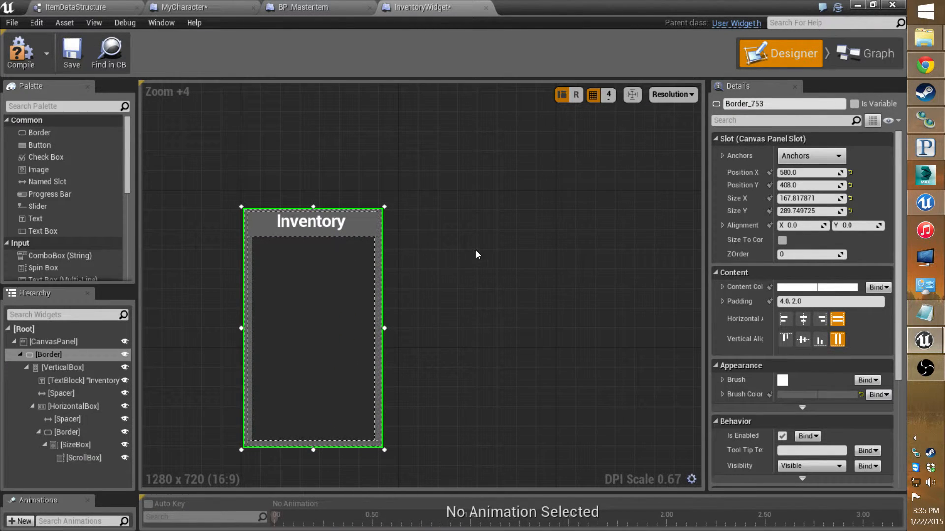
mouse_move(433, 223)
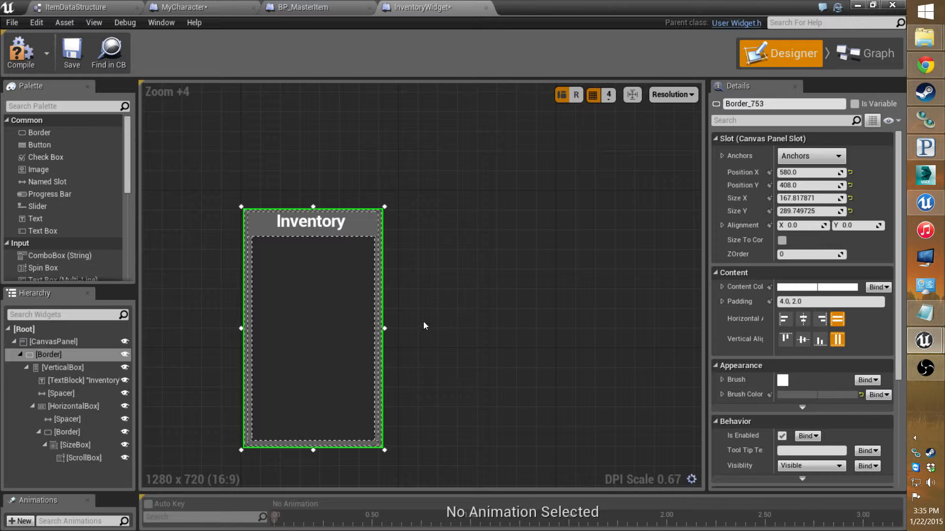
mouse_move(416, 419)
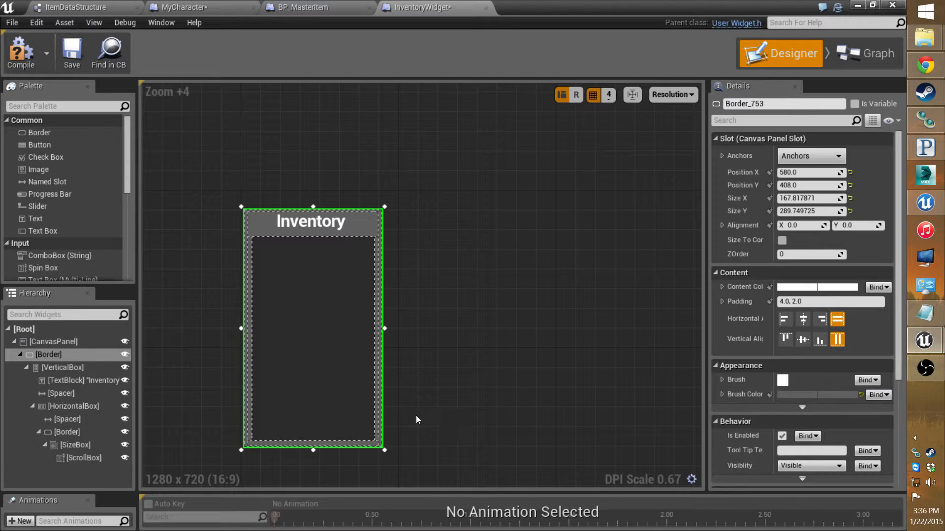
mouse_move(460, 382)
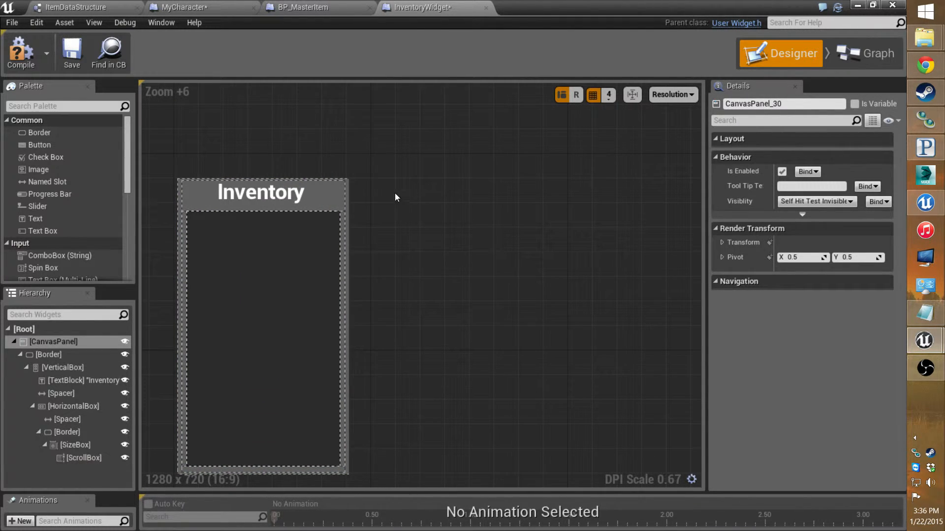
Step: Select the Inventory panel and drag it to a new position on the screen layout
click(49, 354)
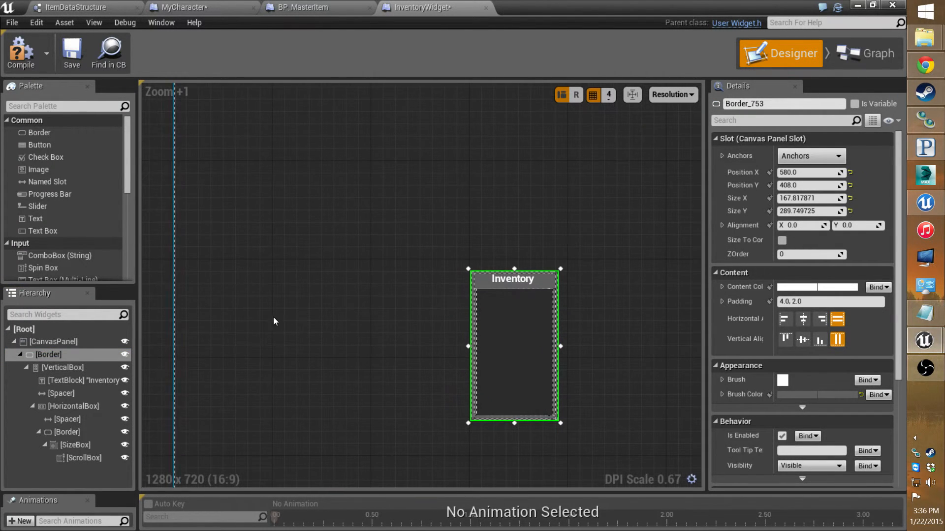
drag(513, 345, 467, 364)
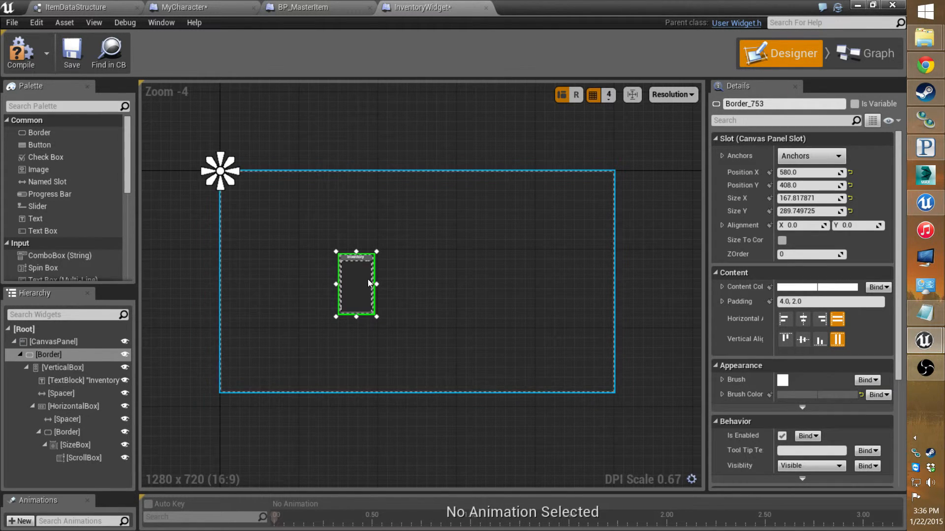
mouse_move(255, 199)
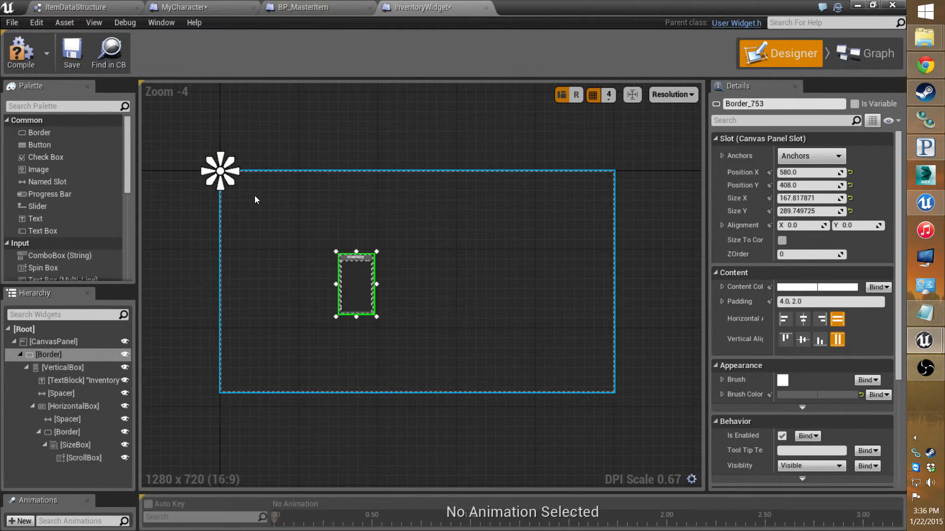
mouse_move(582, 269)
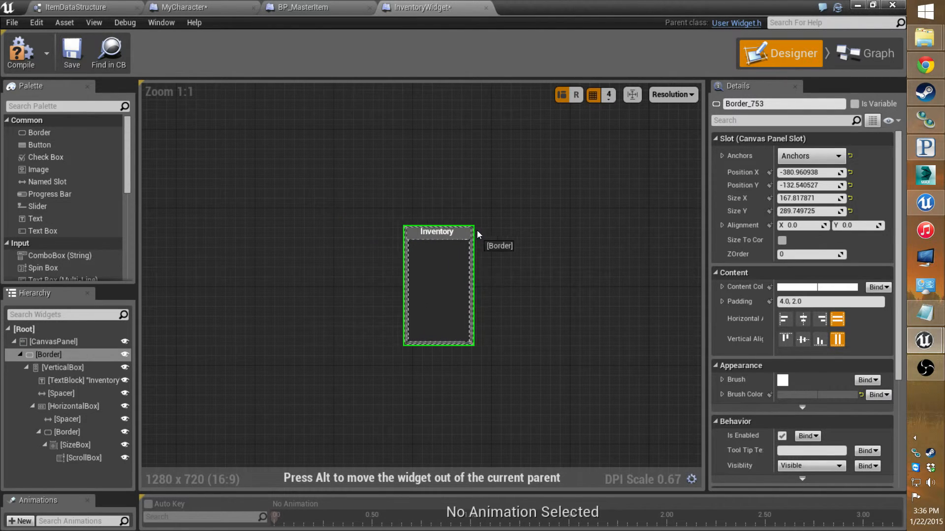
drag(437, 286, 476, 283)
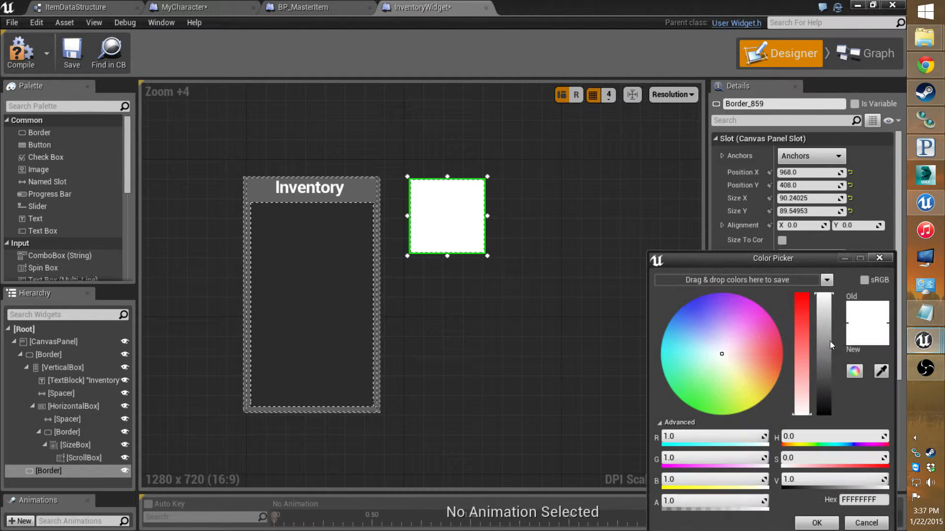
Step: Tint the thumbnail Border gray, center its Image, and resize it into a small square
drag(820, 346, 819, 404)
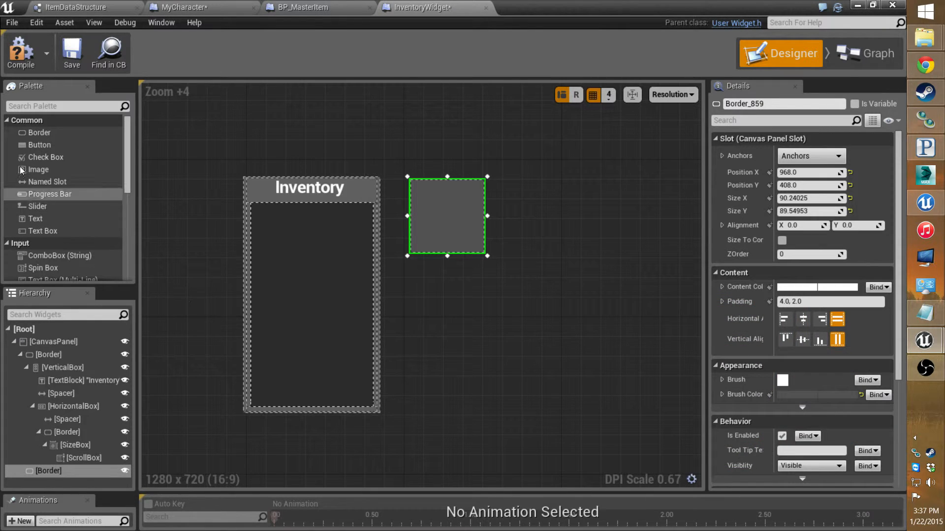
mouse_move(39, 169)
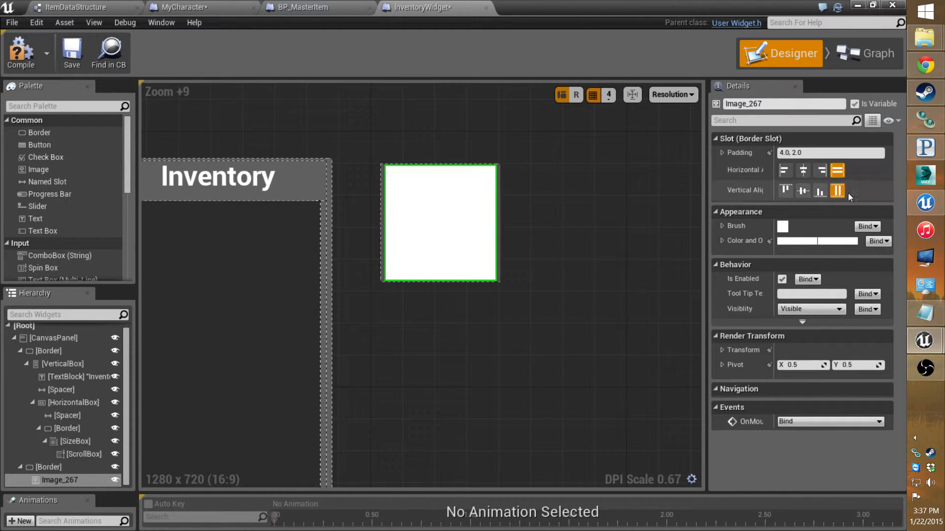
mouse_move(802, 170)
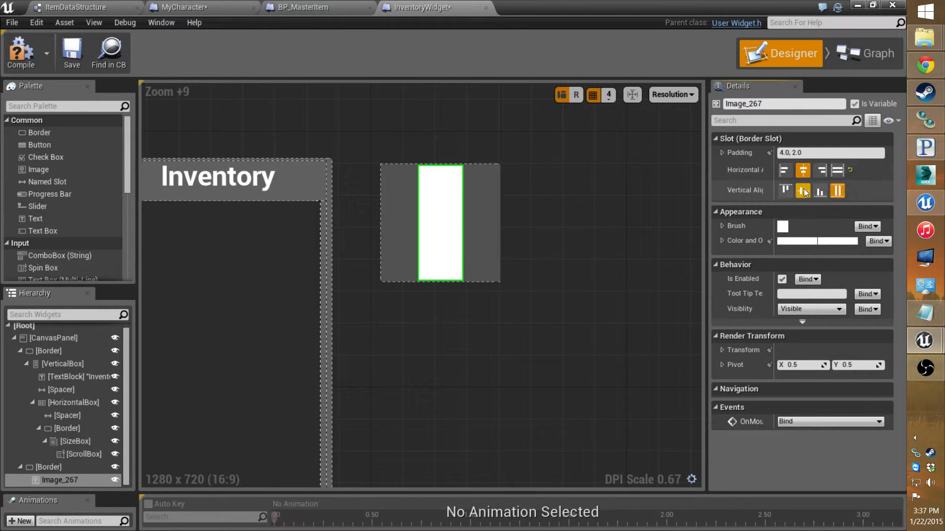
click(803, 191)
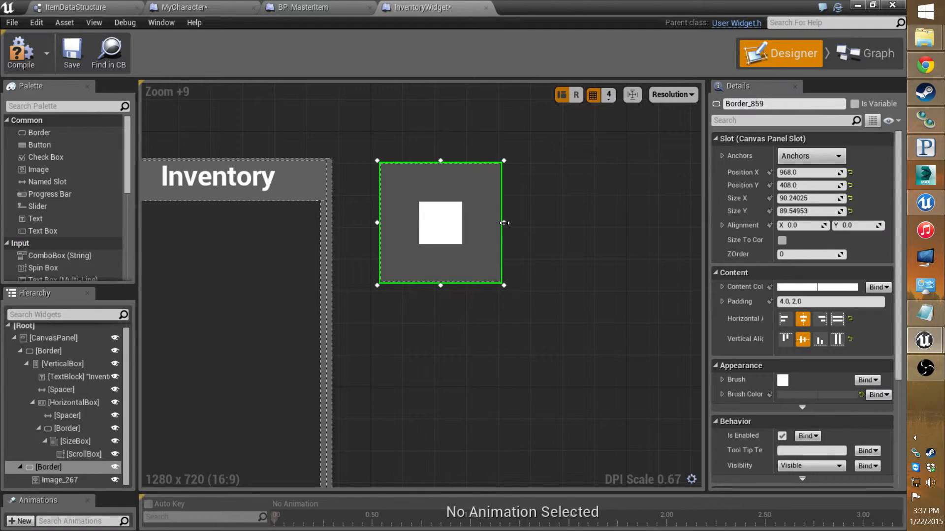
drag(504, 223, 465, 223)
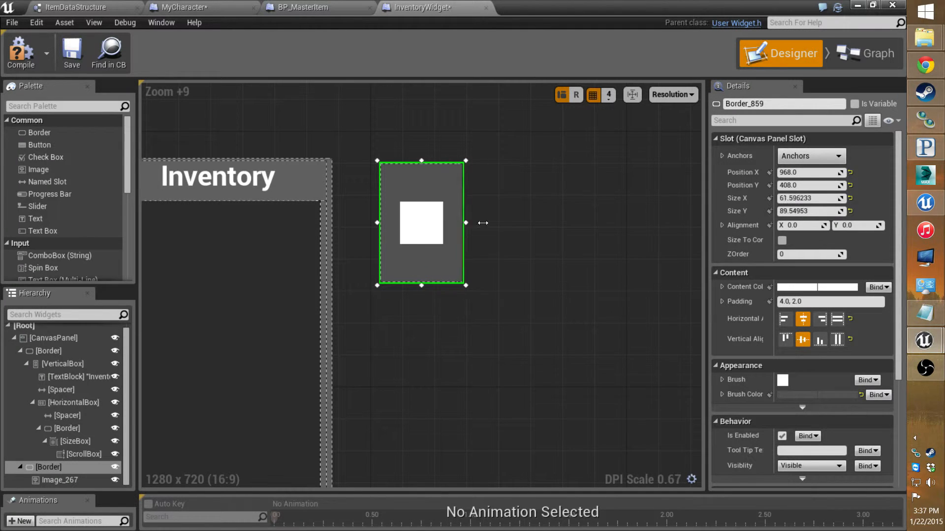
drag(464, 222, 472, 223)
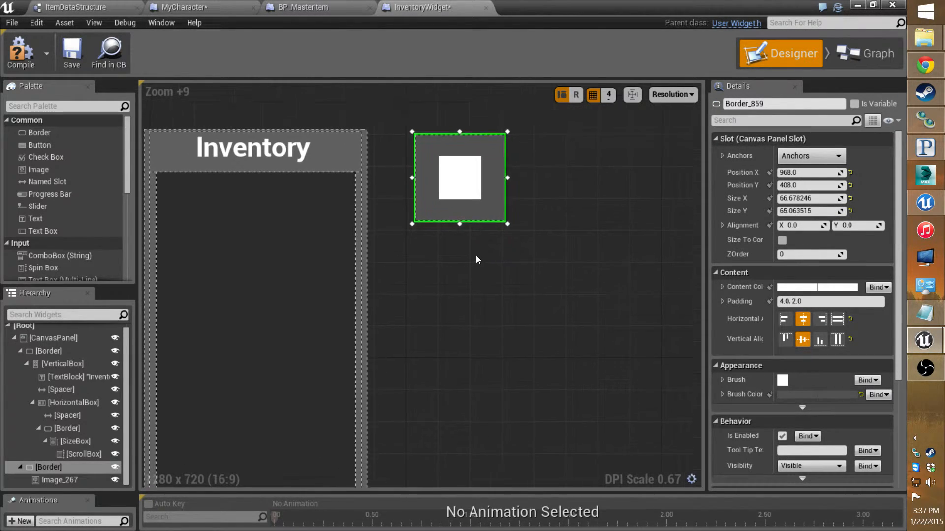
scroll(down, 3)
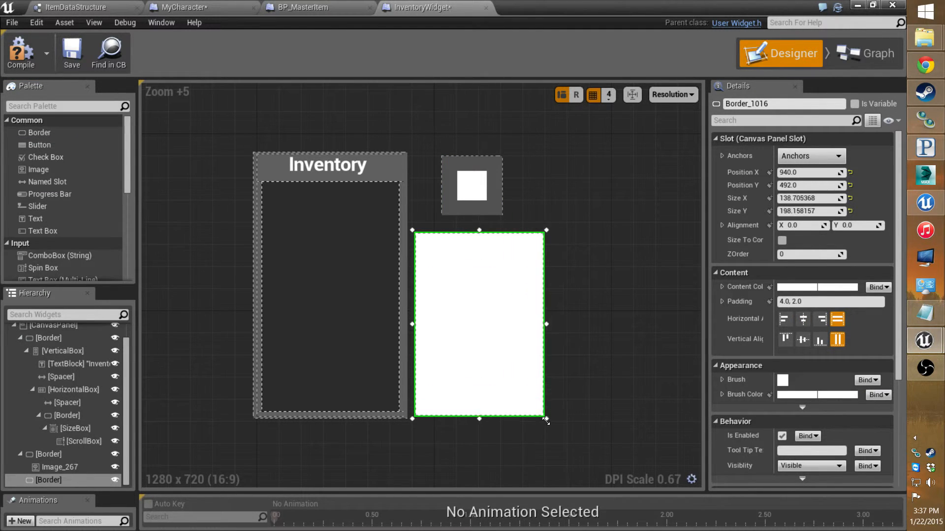
Step: Resize the details Border to about 136 by 190 and tint it gray
drag(547, 420, 550, 411)
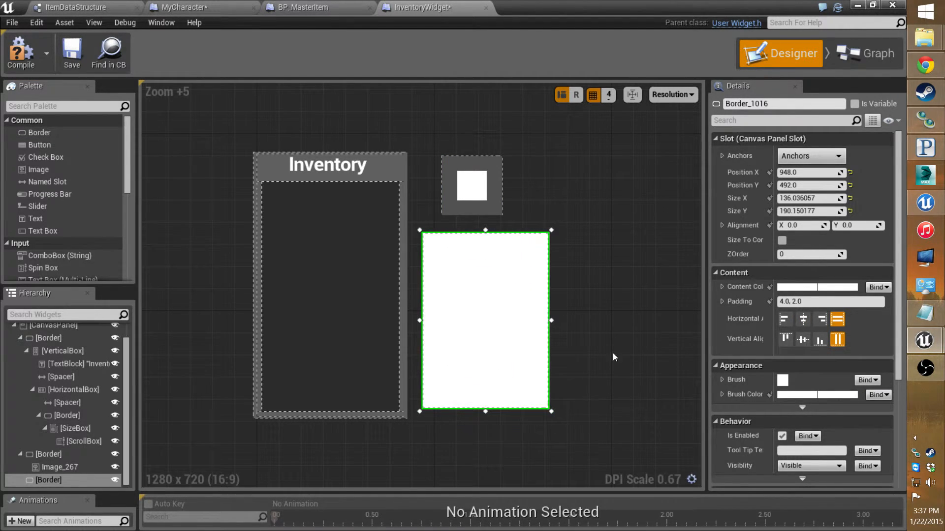
click(782, 380)
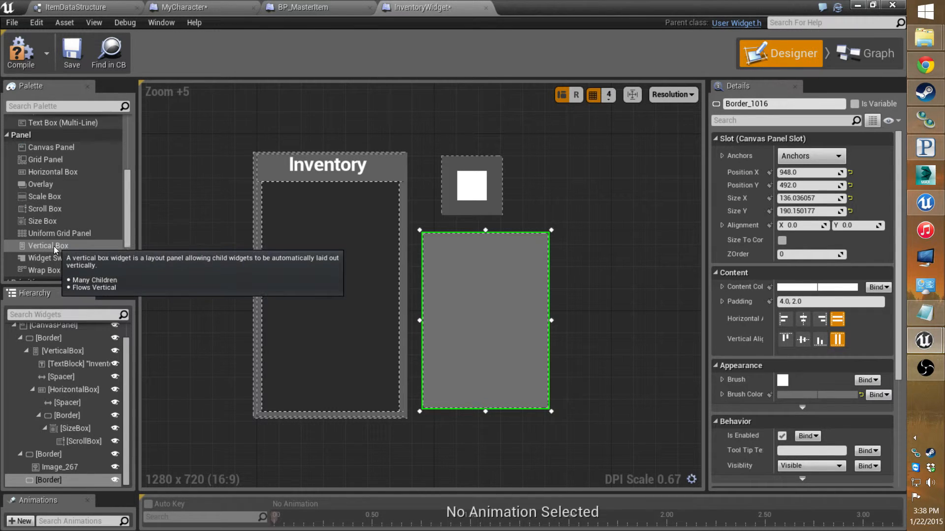
mouse_move(488, 282)
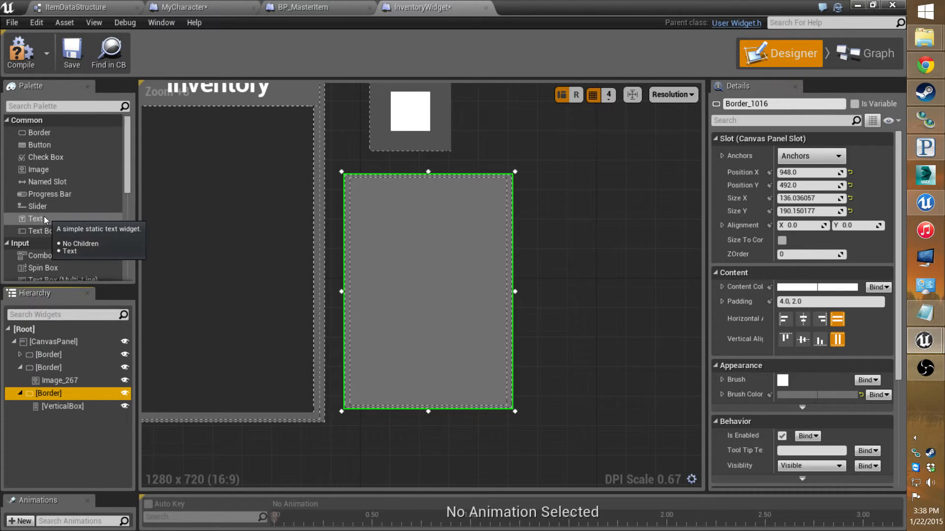
Step: Add a centered 'Item Name' Text Block with font size 12 to the details panel
drag(34, 219, 428, 289)
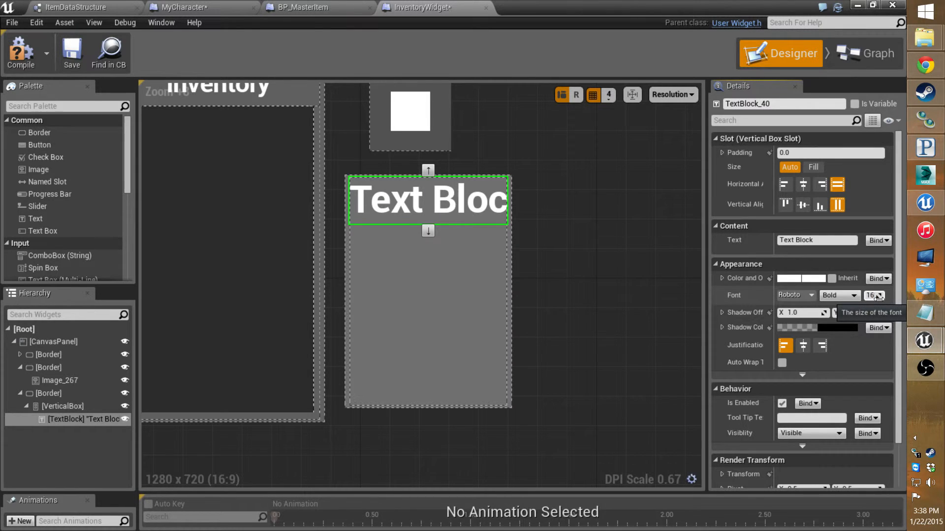
click(880, 298)
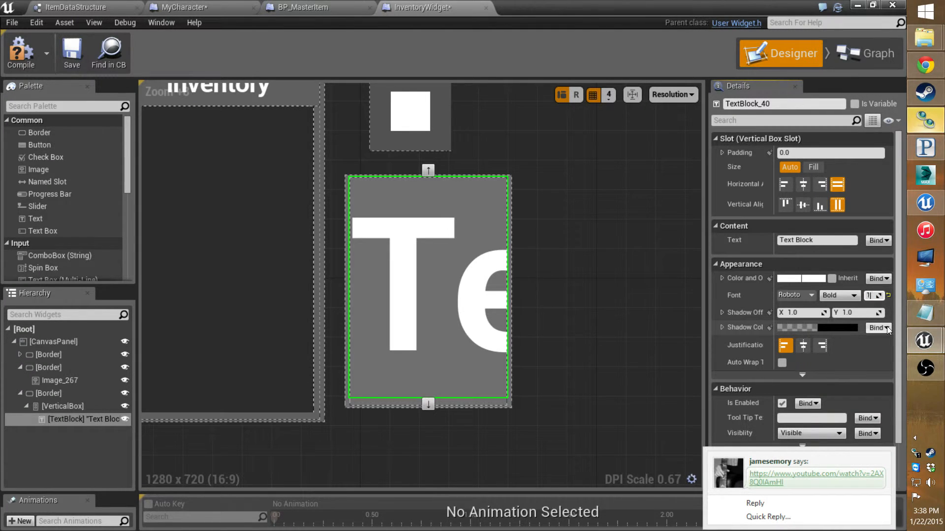
click(803, 184)
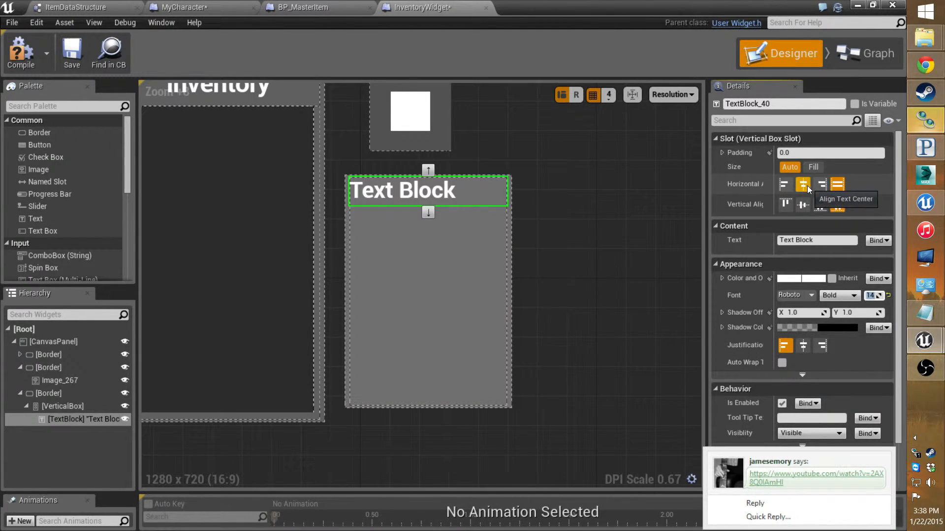
click(802, 185)
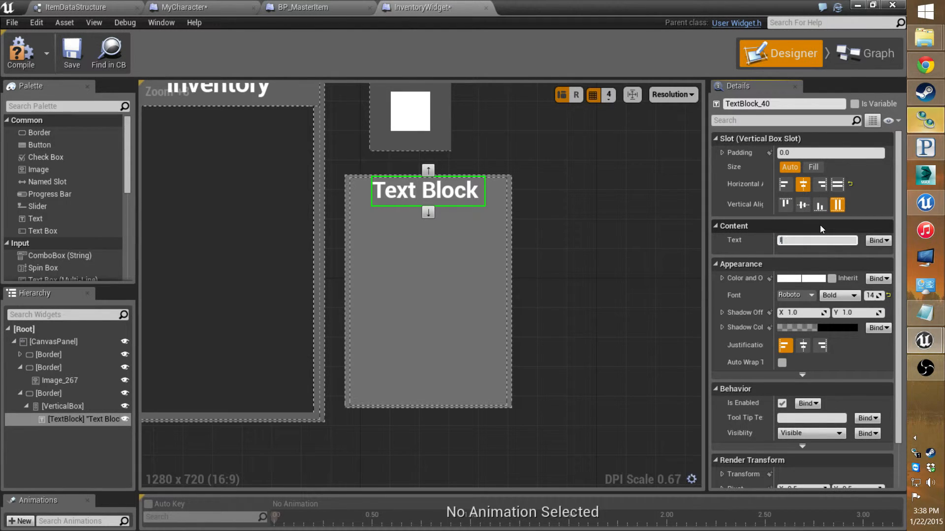
text(Item Name)
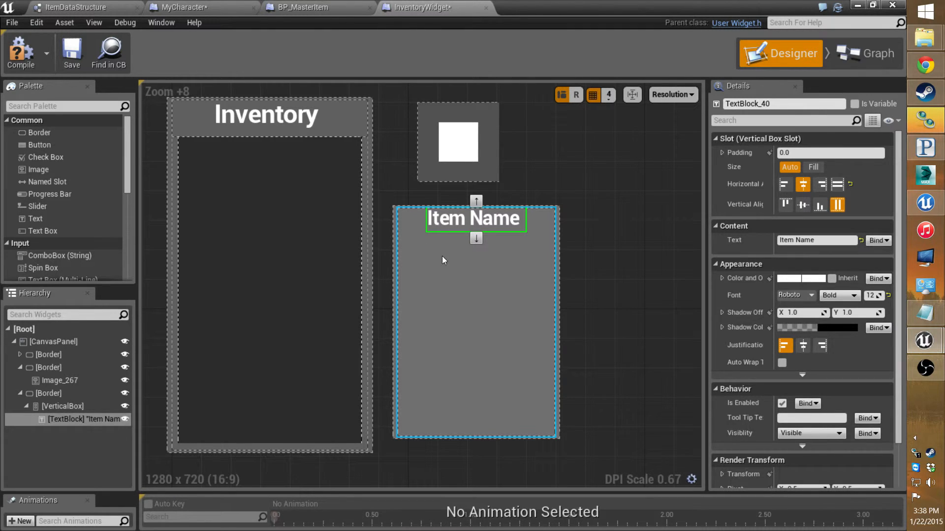
mouse_move(462, 280)
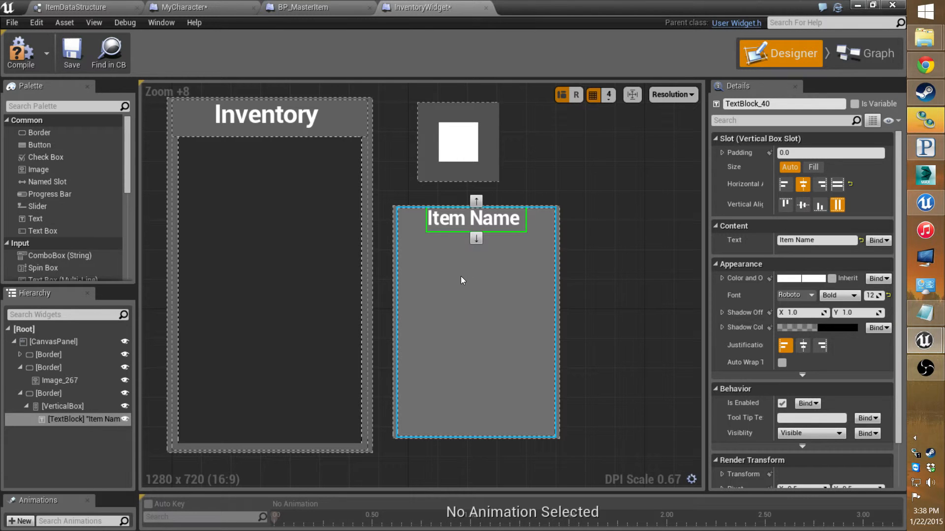
mouse_move(470, 263)
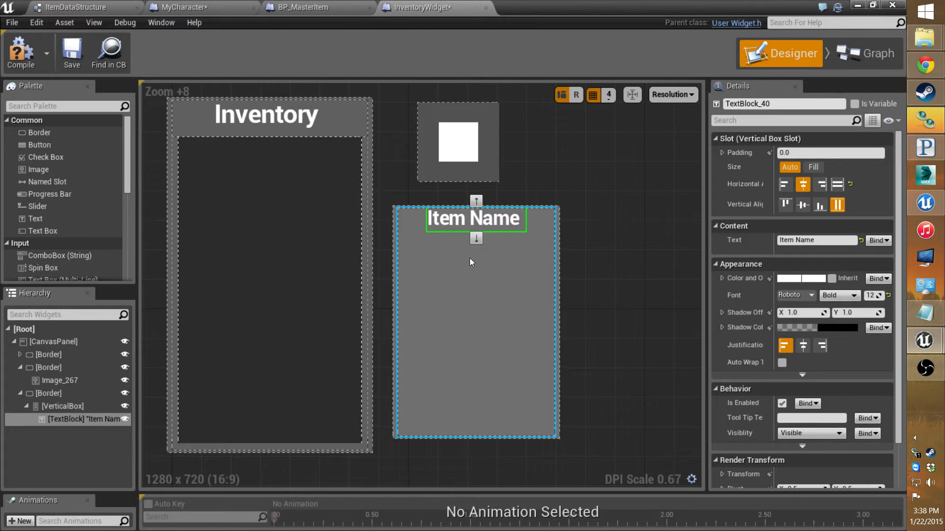
mouse_move(514, 396)
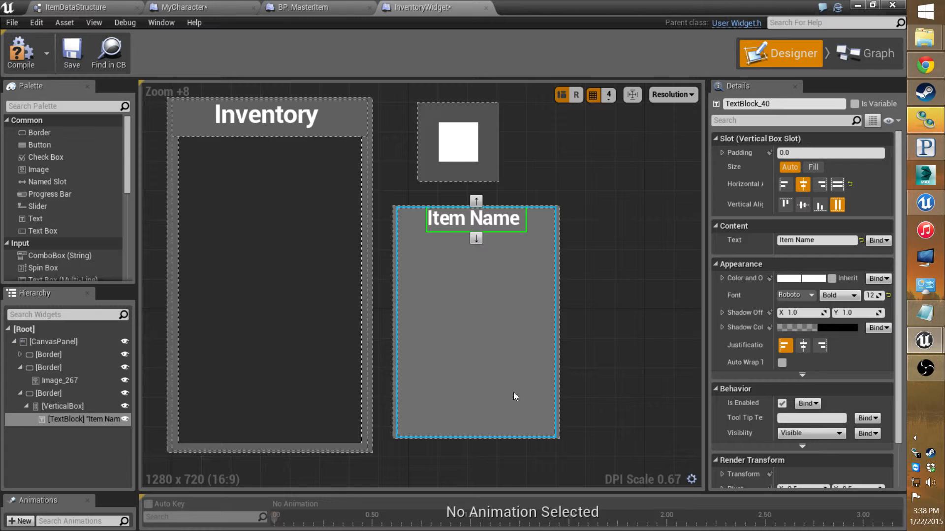
mouse_move(429, 301)
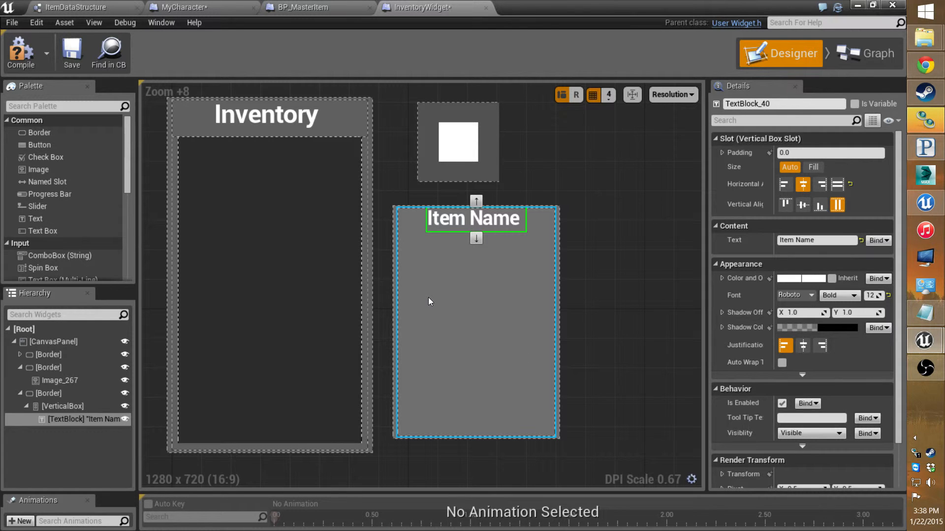
mouse_move(448, 300)
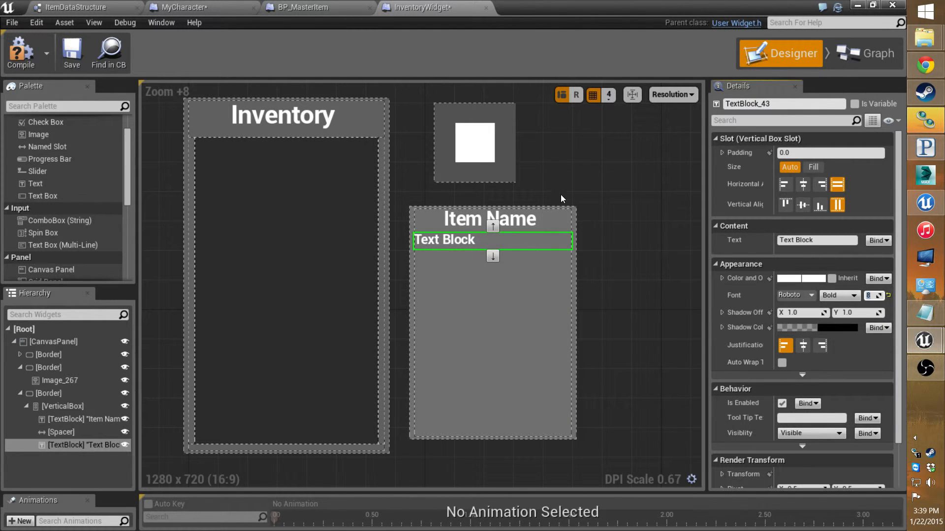
Step: Add a Spacer and a centered 'Weight' text label with font size 8 under Item Name
scroll(down, 3)
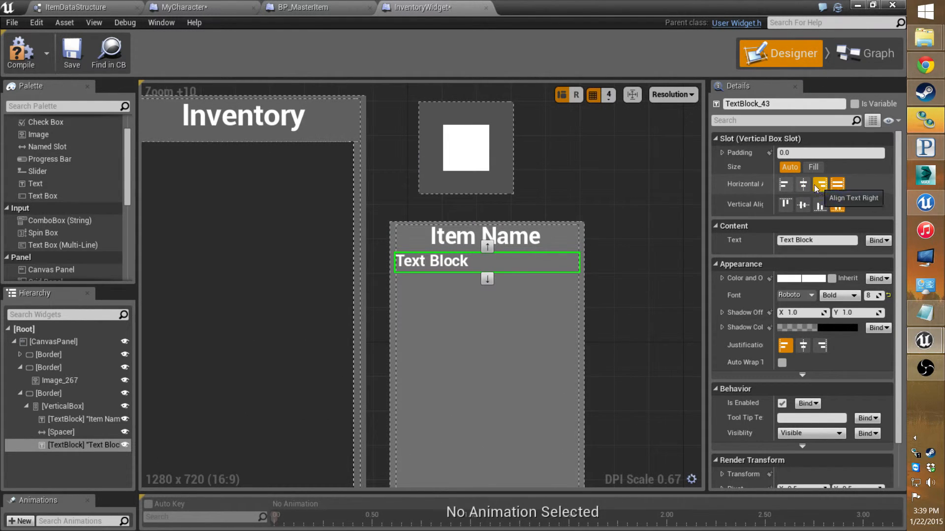
click(803, 185)
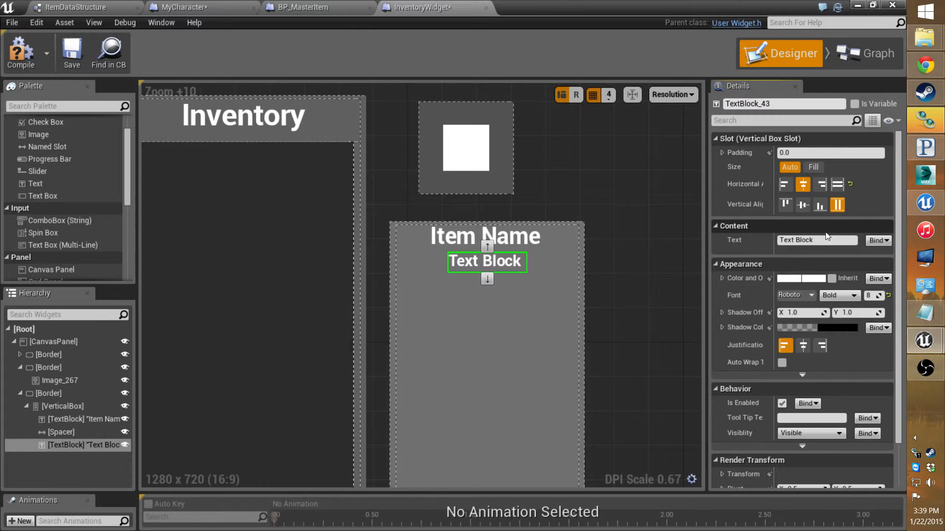
mouse_move(816, 241)
text(Wieght)
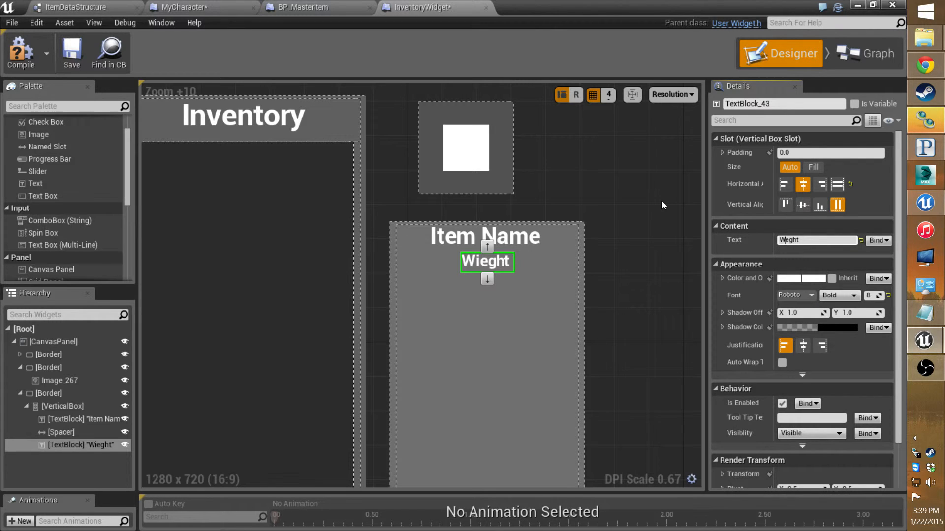
text(Weight)
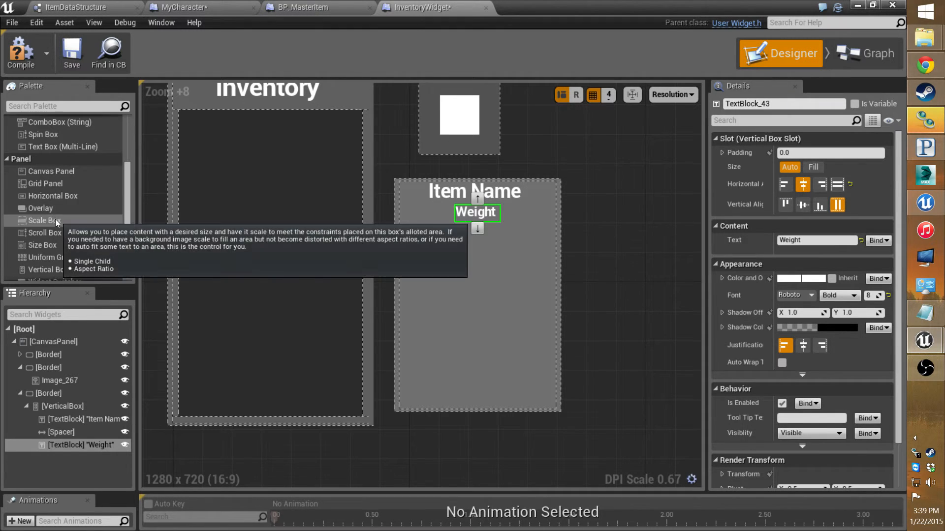
Step: Add another Spacer below the Weight label with Size Y 5
scroll(down, 3)
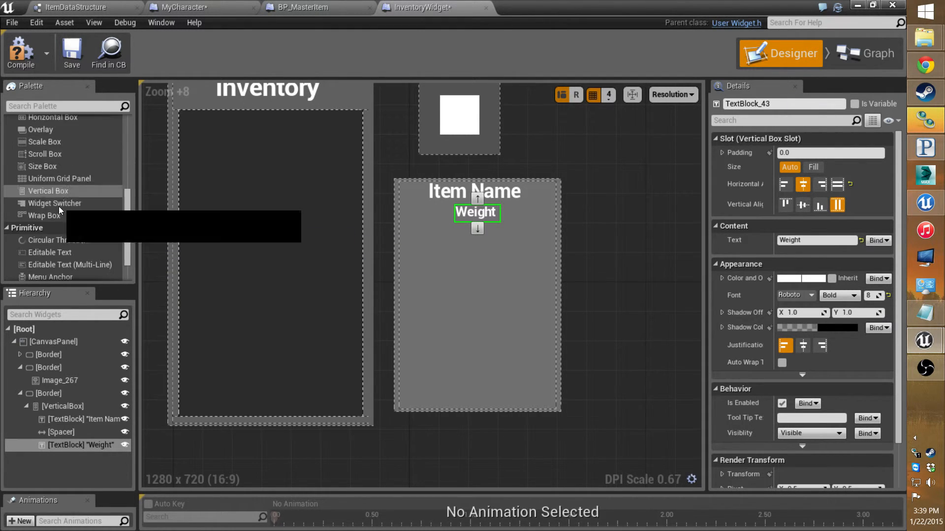
scroll(down, 3)
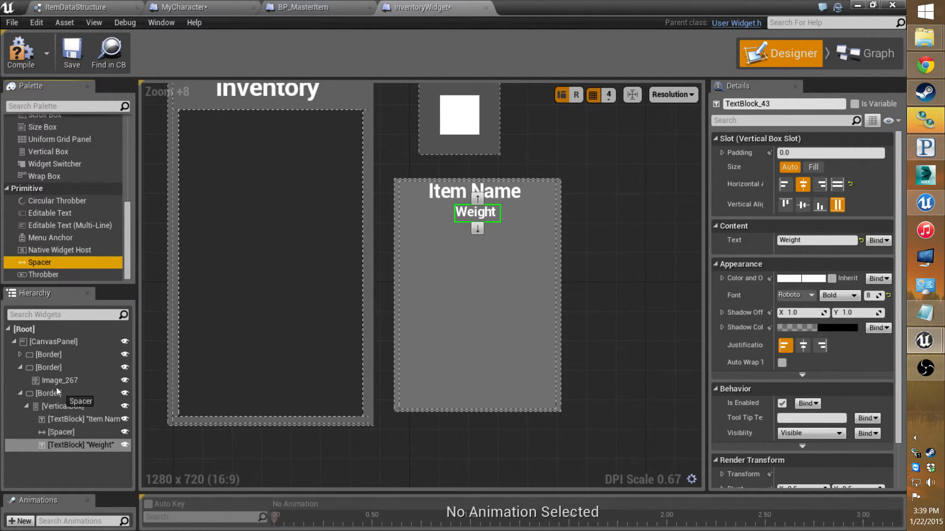
click(60, 458)
text(5)
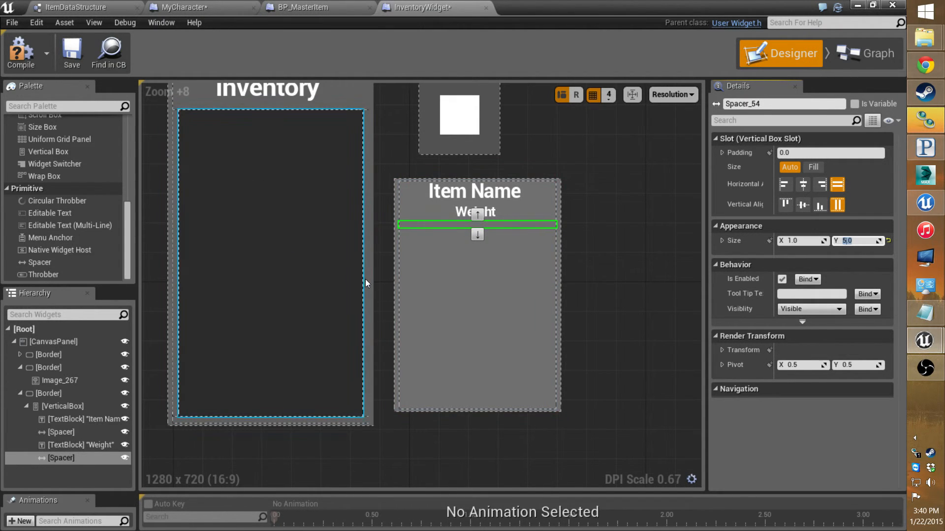
click(476, 290)
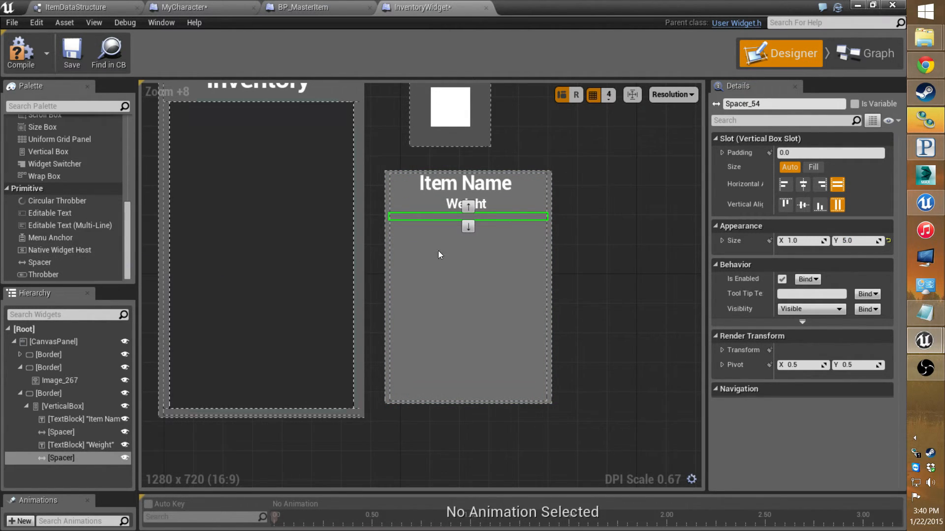
mouse_move(108, 295)
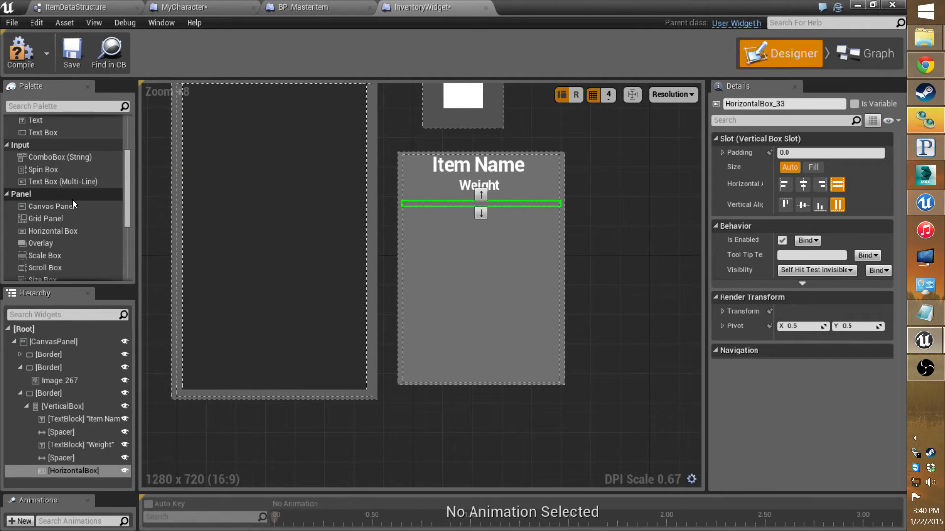
Step: Add a Horizontal Box under Weight holding a Spacer and a Border containing a Size Box
scroll(down, 3)
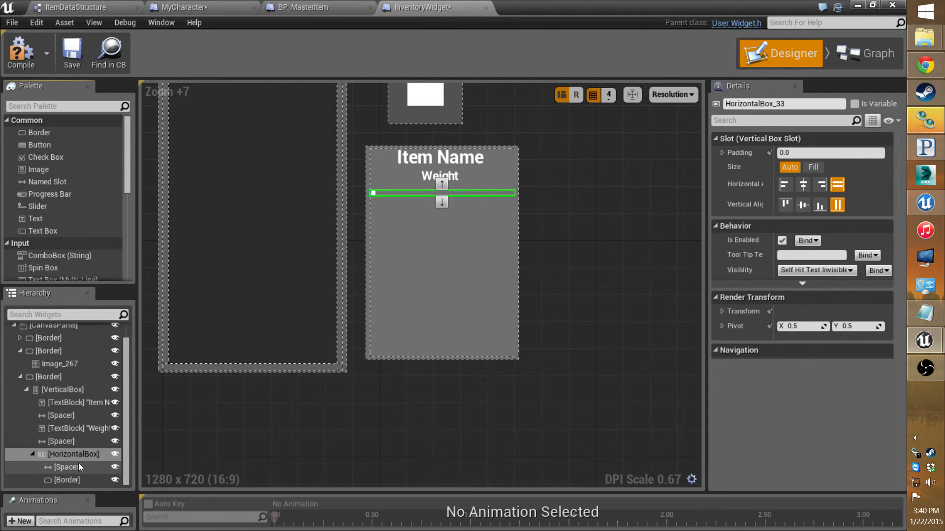
scroll(down, 3)
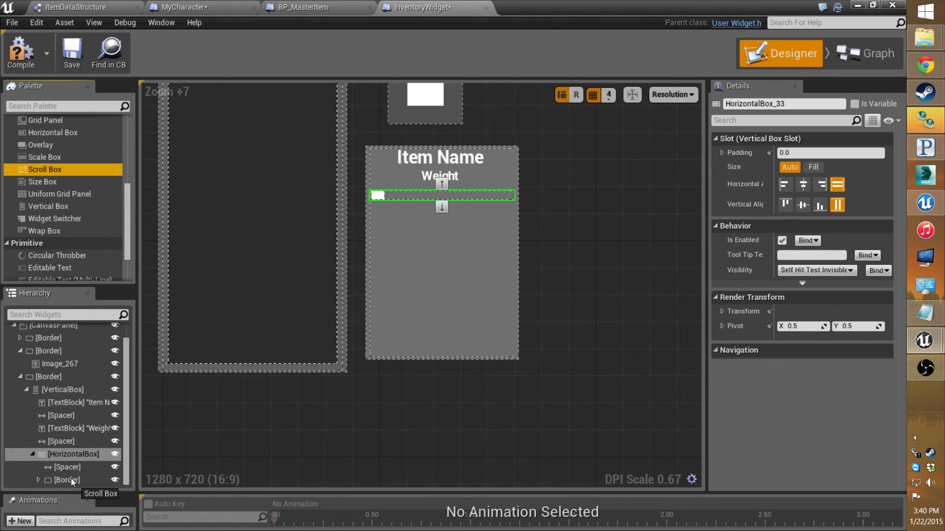
mouse_move(41, 482)
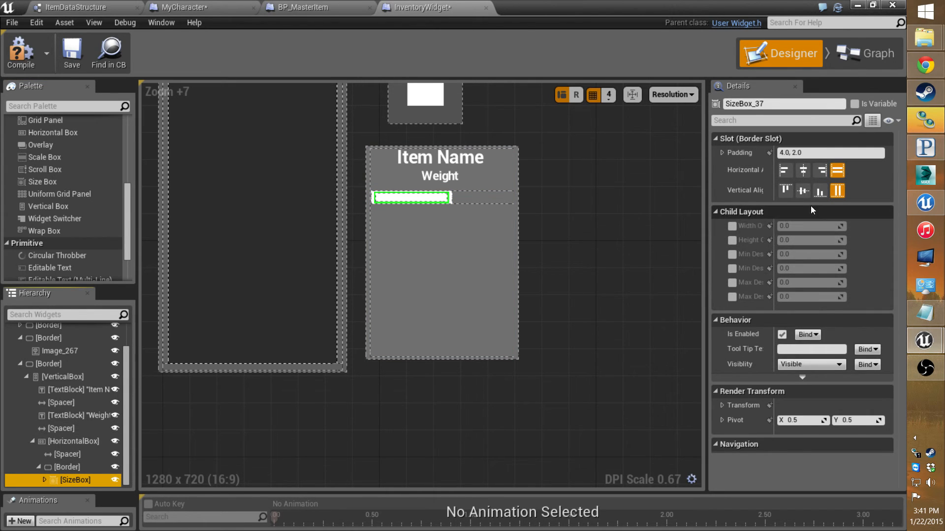
Step: Enable Width Override on the Size Box and set it to 100.0
click(732, 226)
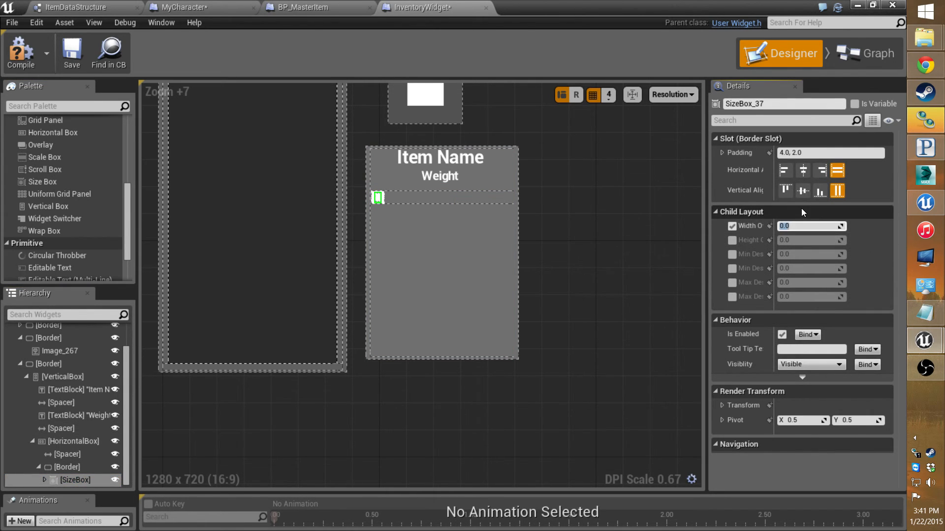
text(100.0)
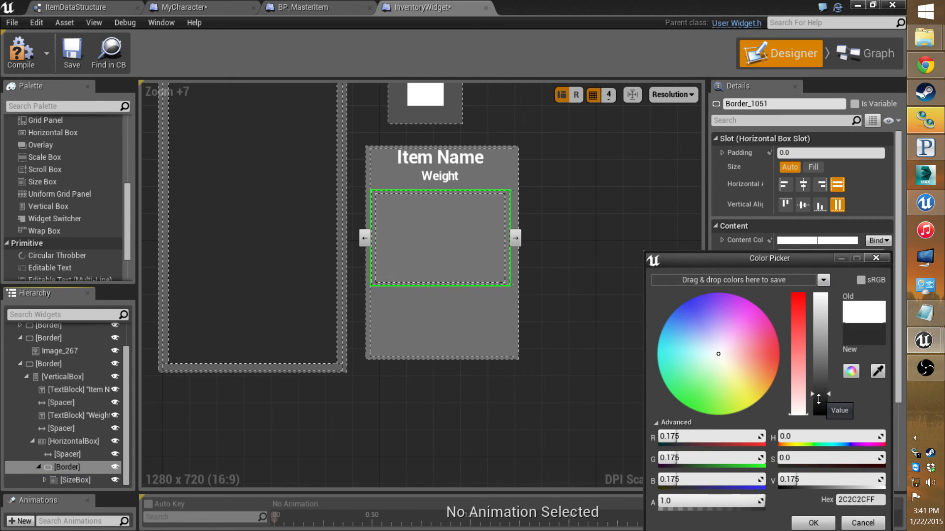
Step: Tint the inner Border near-black and narrow the details panel to about 133 wide
drag(818, 399, 818, 410)
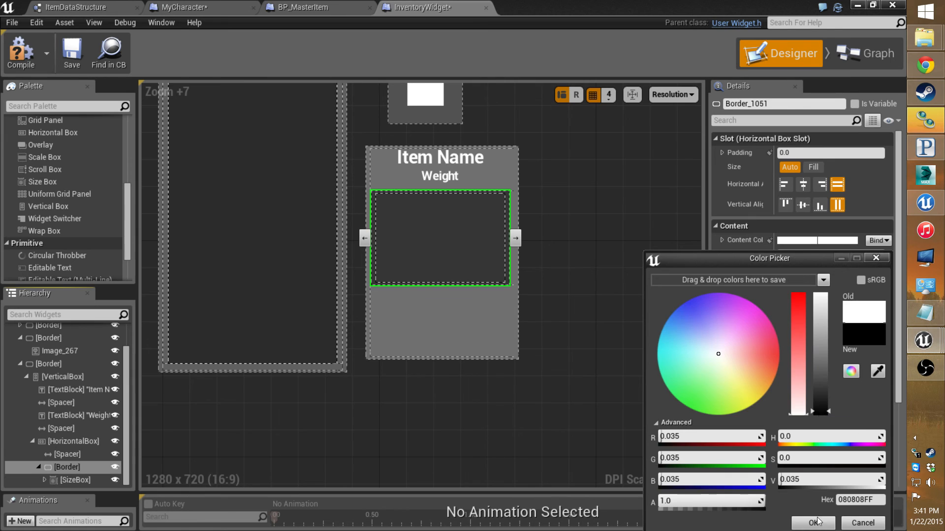
click(812, 523)
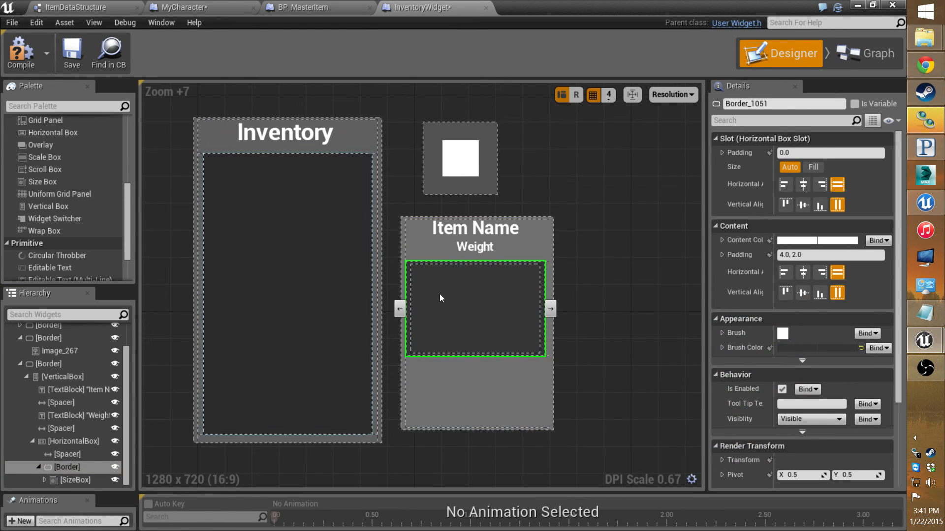
scroll(down, 3)
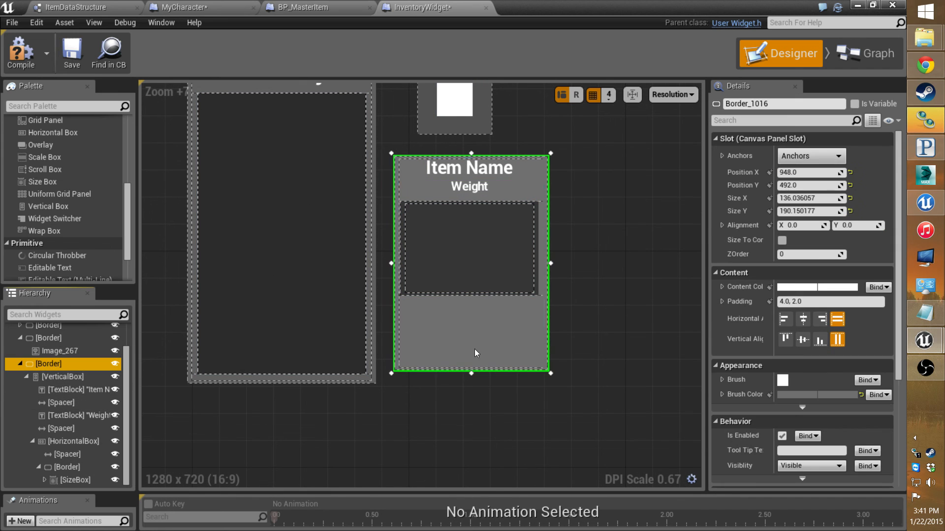
drag(550, 265, 547, 265)
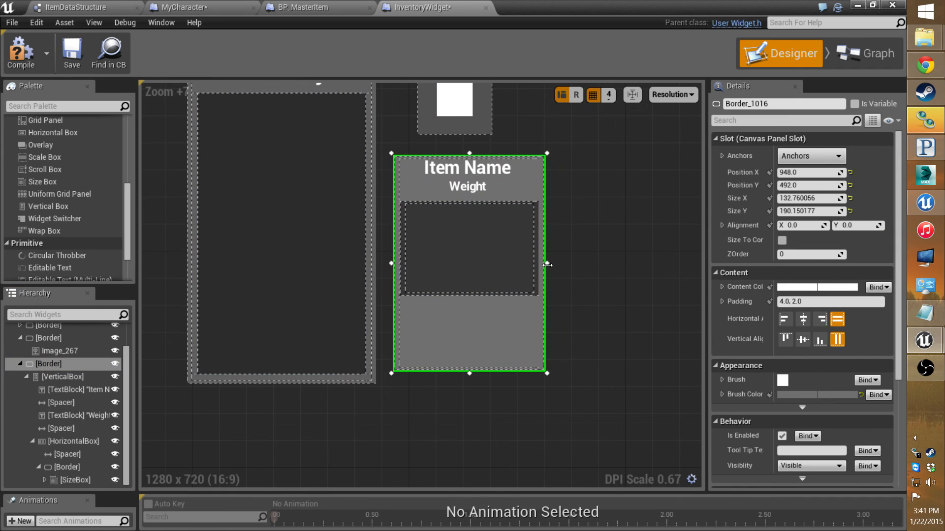